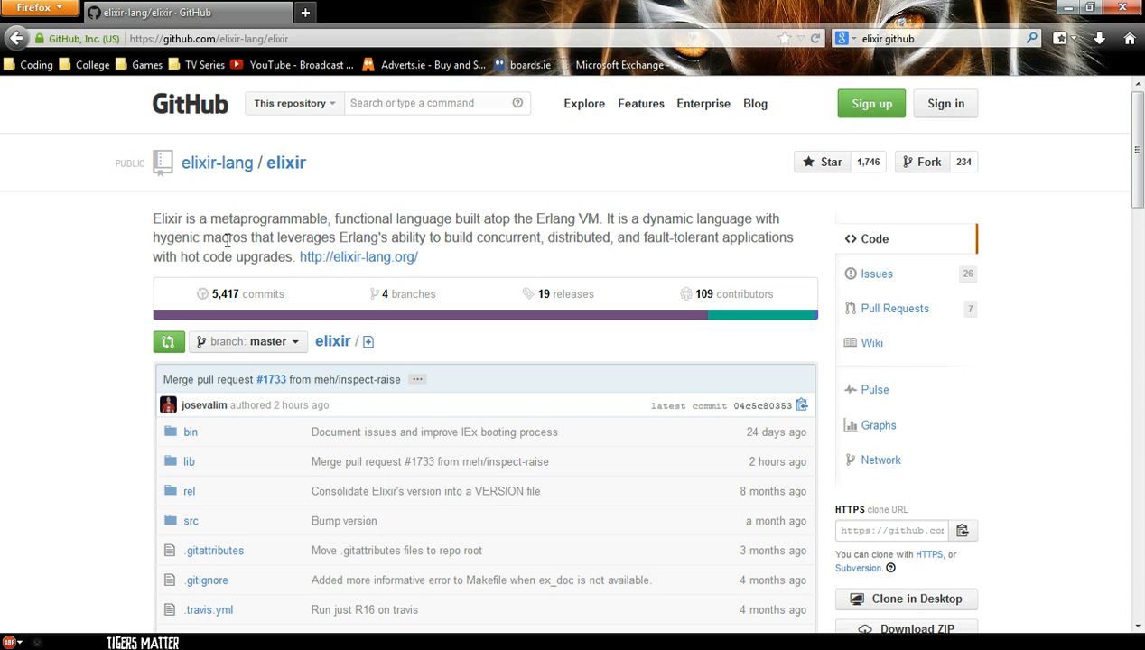
mouse_move(660, 246)
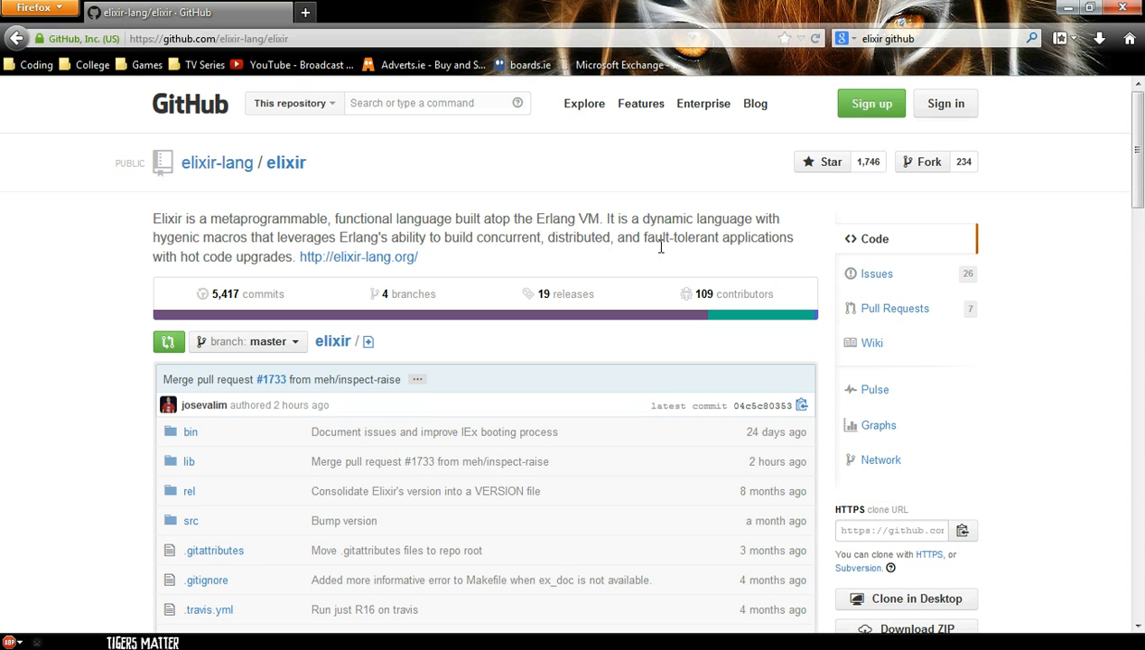
mouse_move(627, 275)
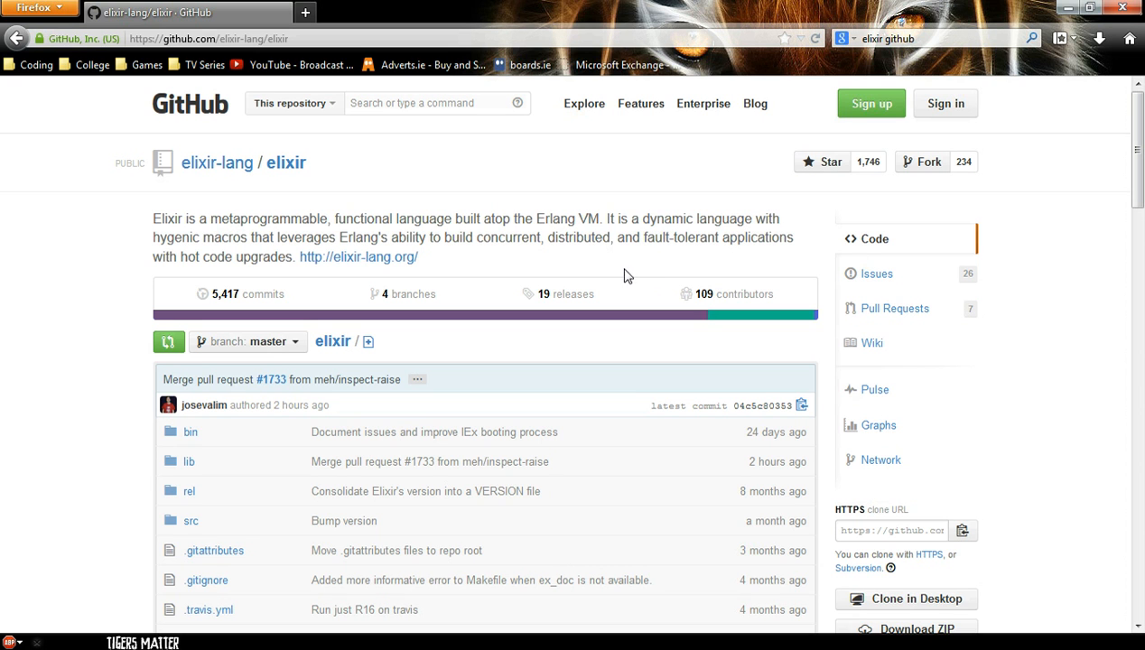
mouse_move(684, 232)
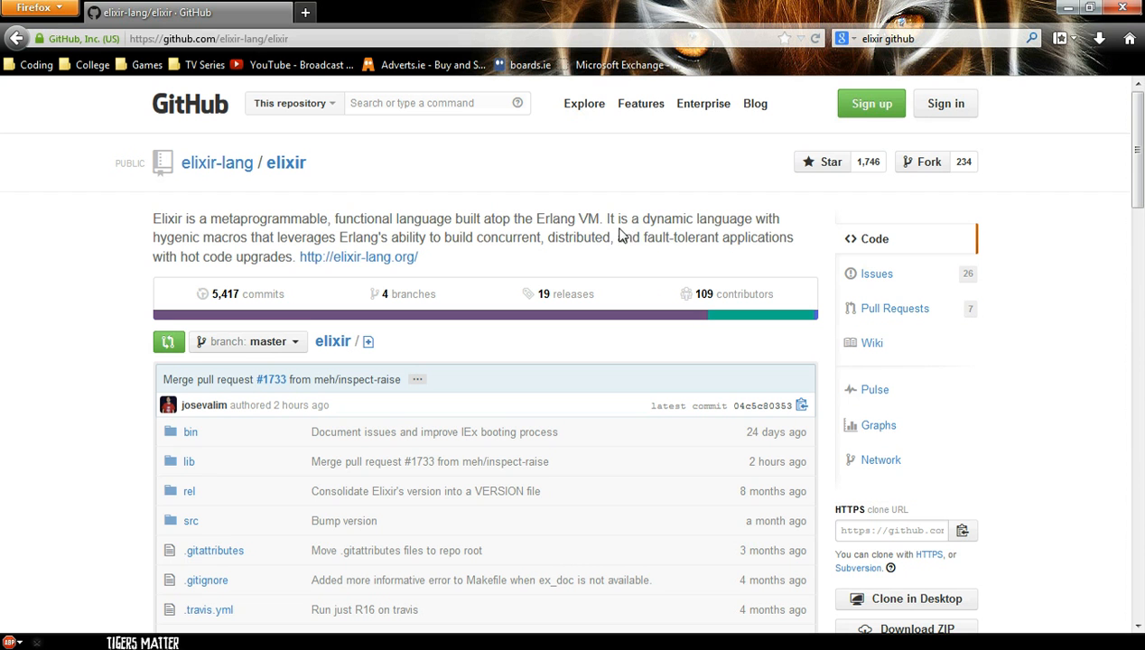
mouse_move(577, 298)
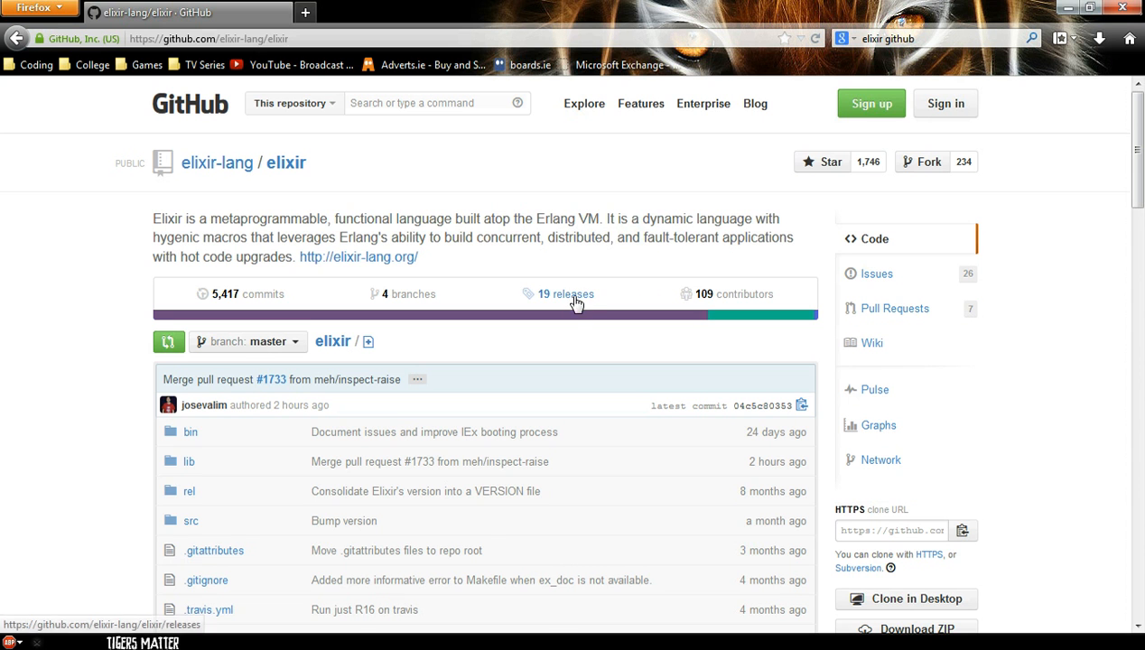
Step: Open the Elixir v0.10.2 release page on GitHub and scroll to its download files
click(565, 293)
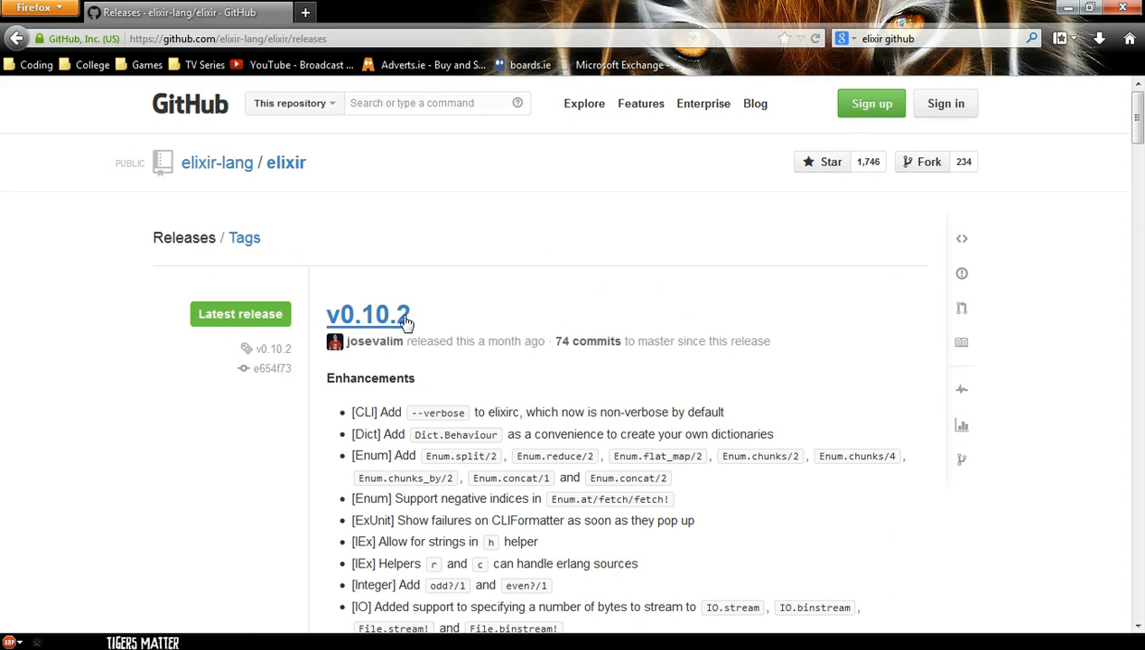
click(368, 314)
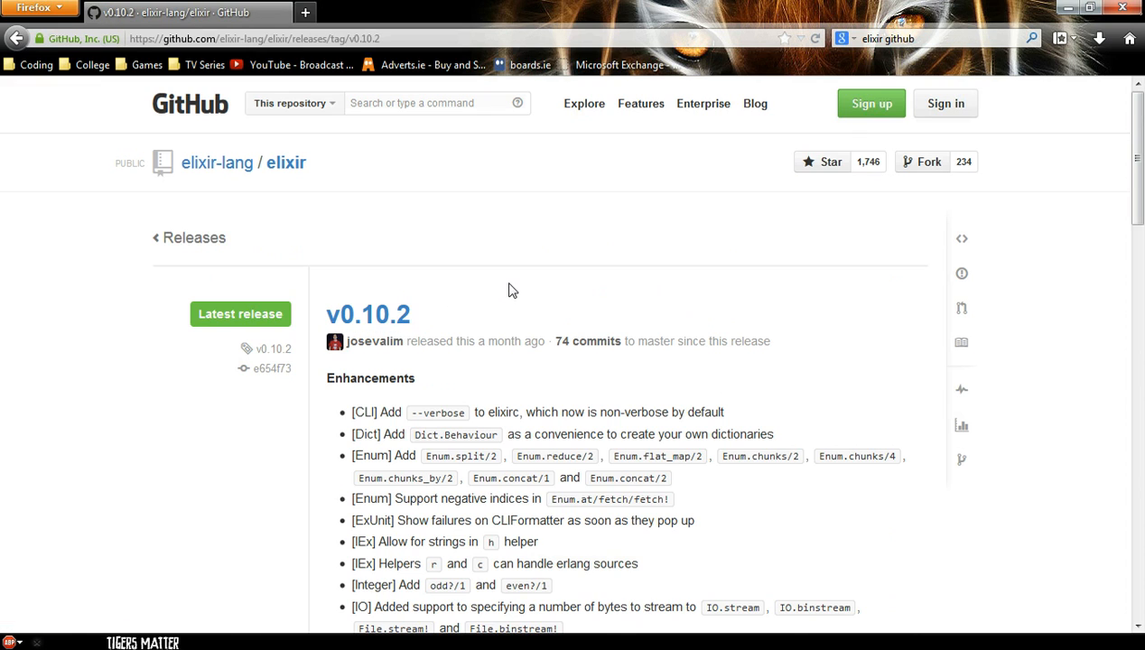
scroll(down, 3)
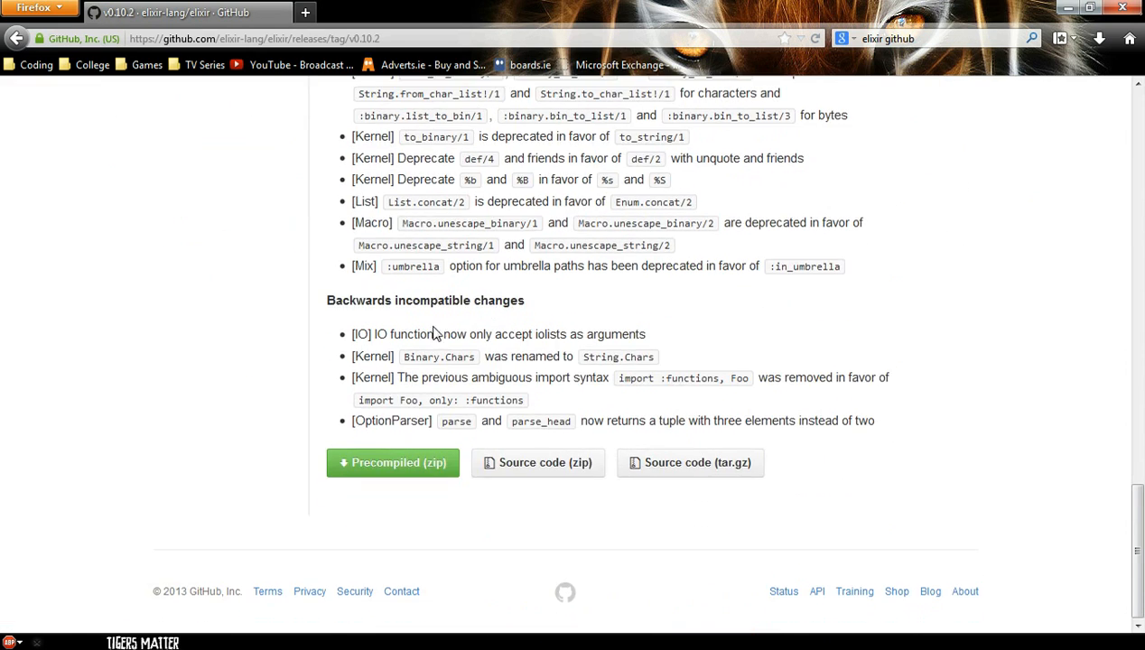
mouse_move(370, 474)
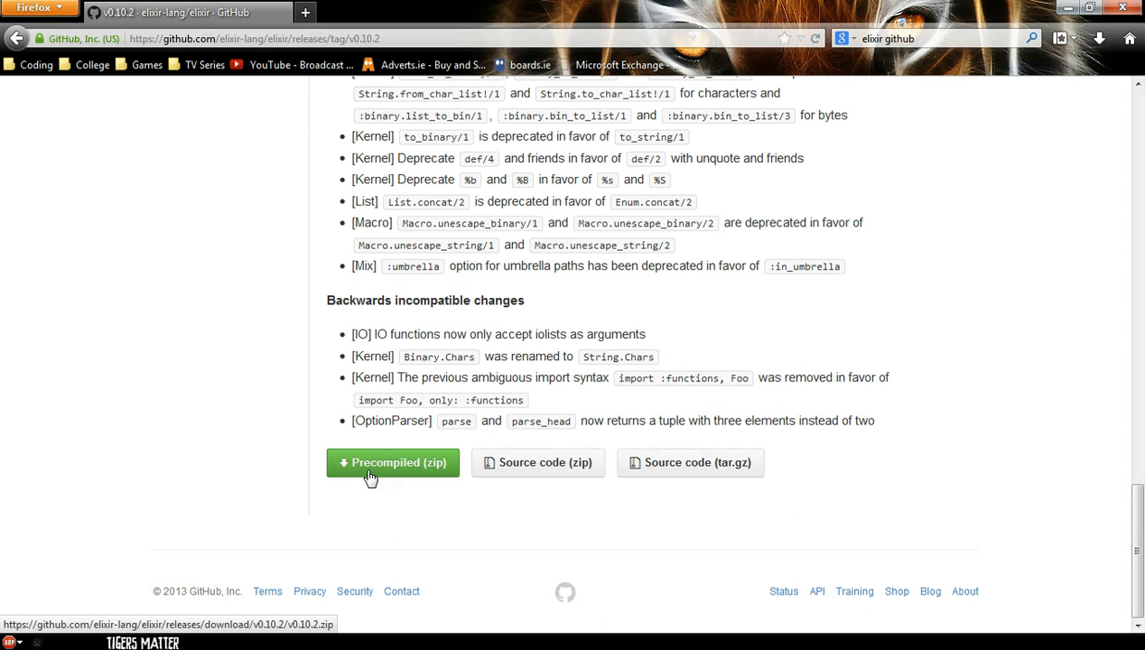
Step: Download the Precompiled (zip) archive and open it with Windows Explorer
click(391, 462)
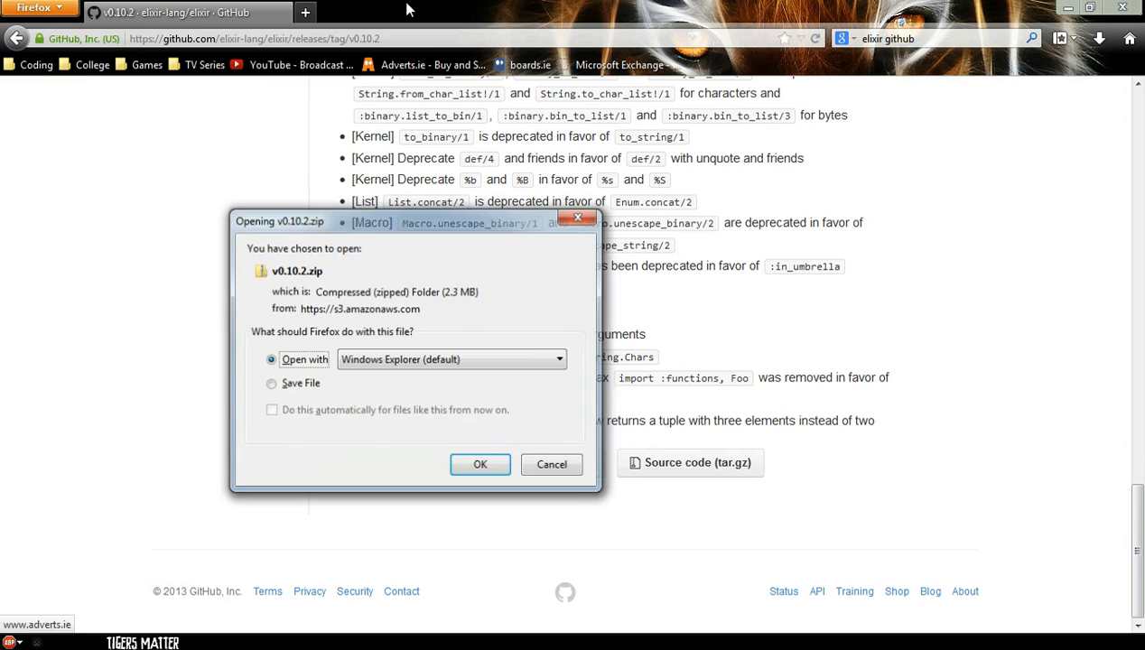
click(552, 464)
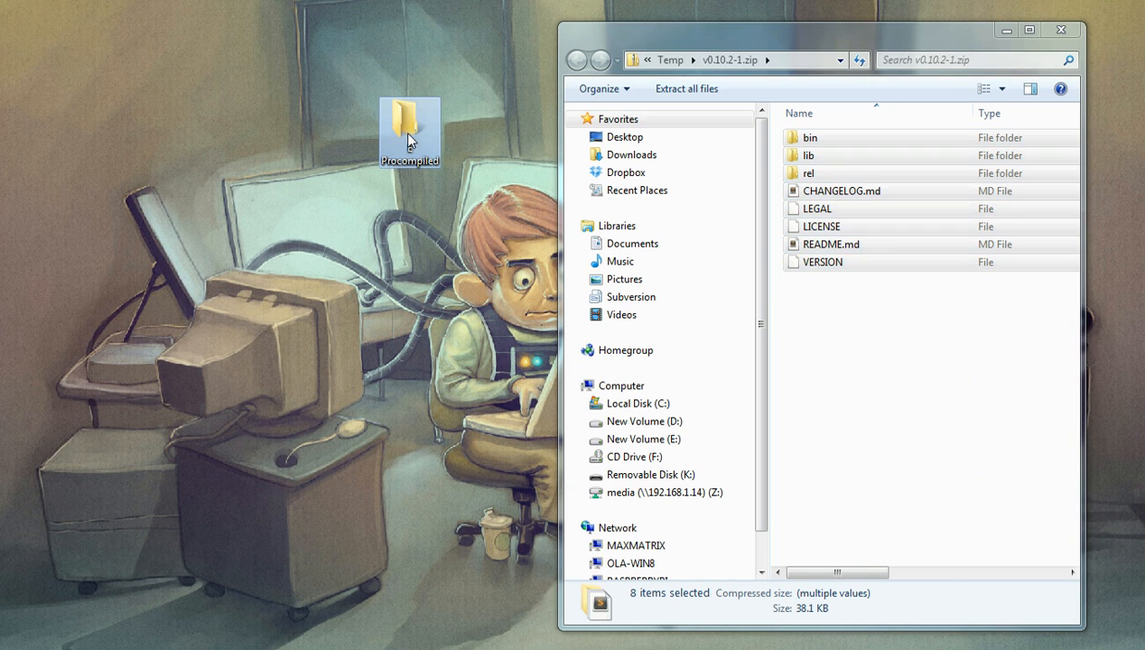
mouse_move(617, 497)
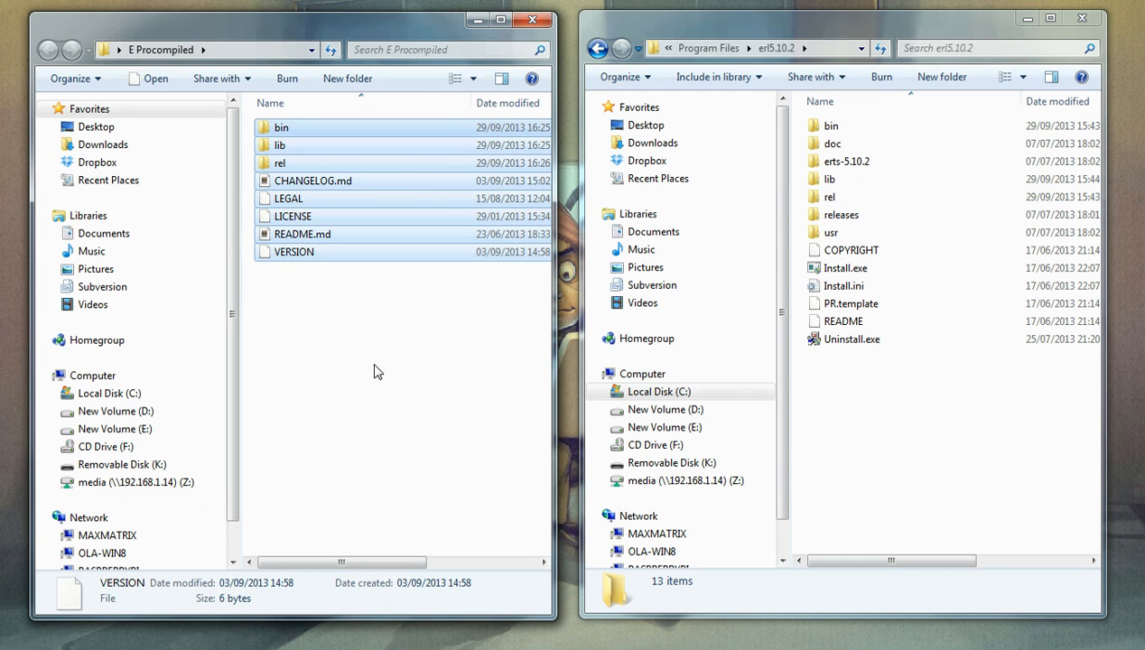
Step: Copy all precompiled files into erl5.10.2, merging folders and replacing all 281 conflicting files
key(Ctrl+A)
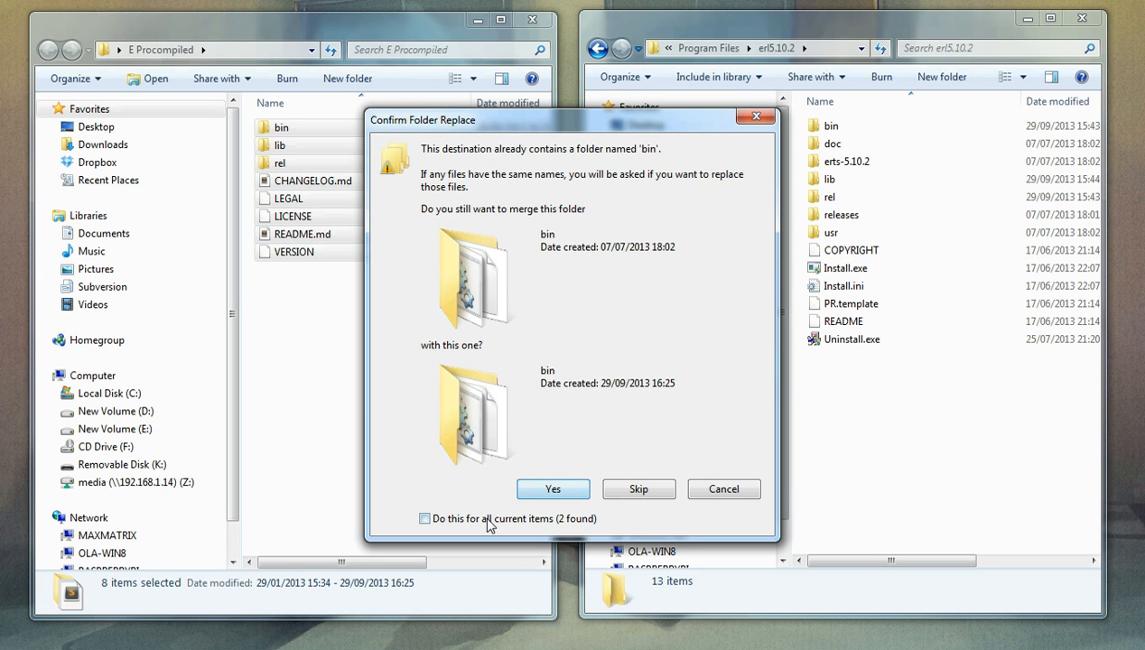
click(552, 489)
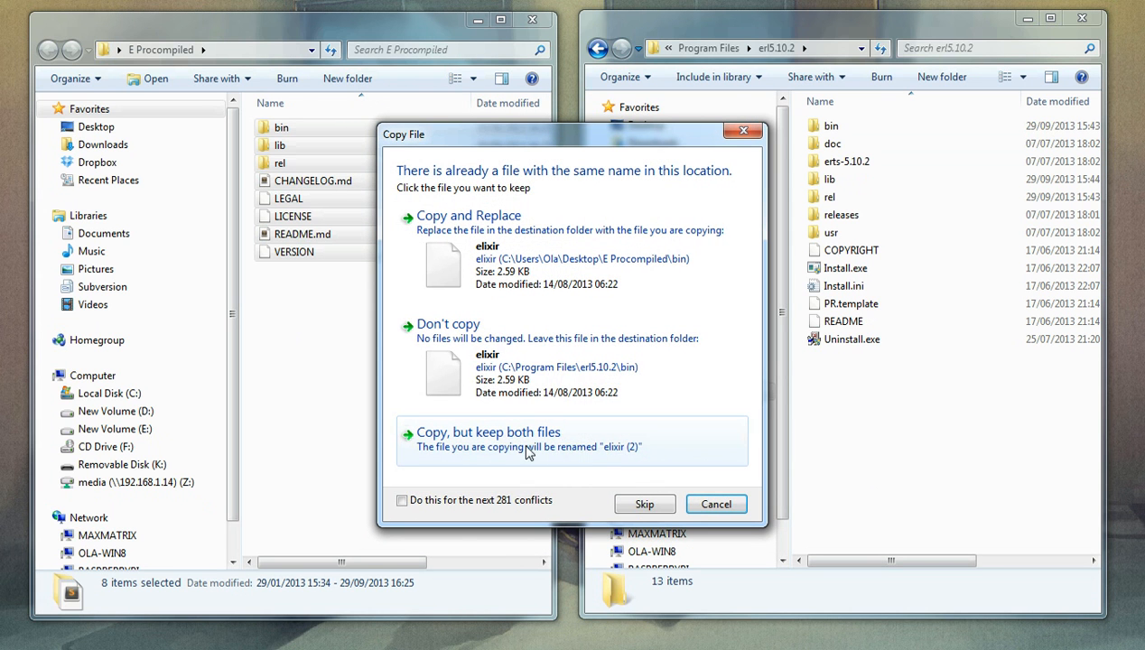
click(402, 500)
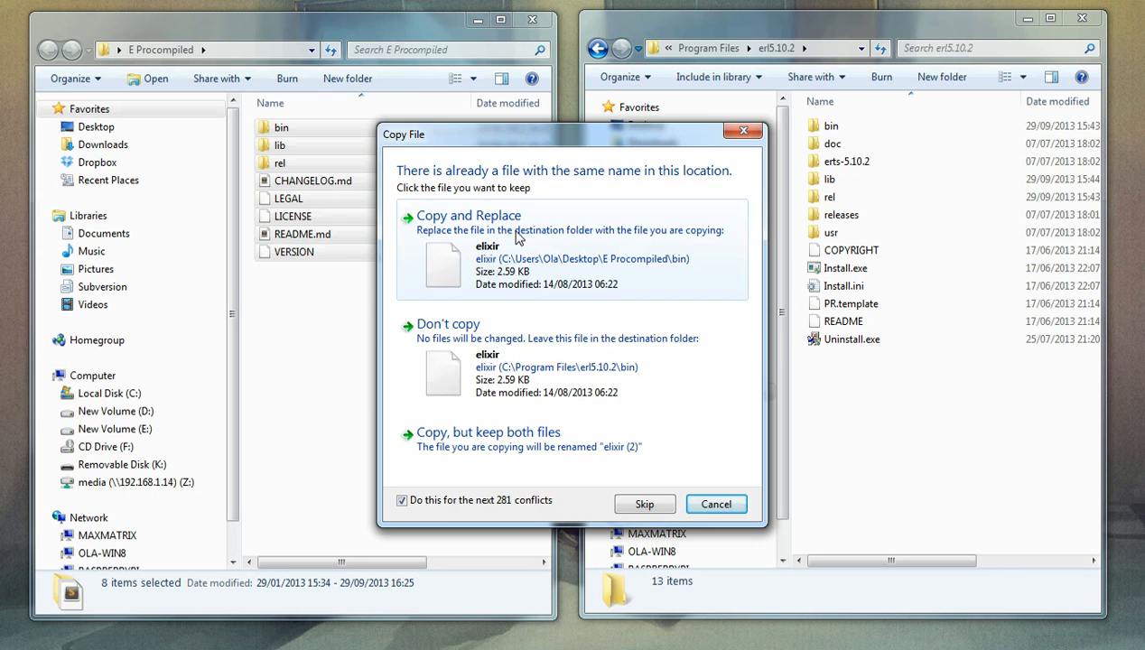
click(467, 215)
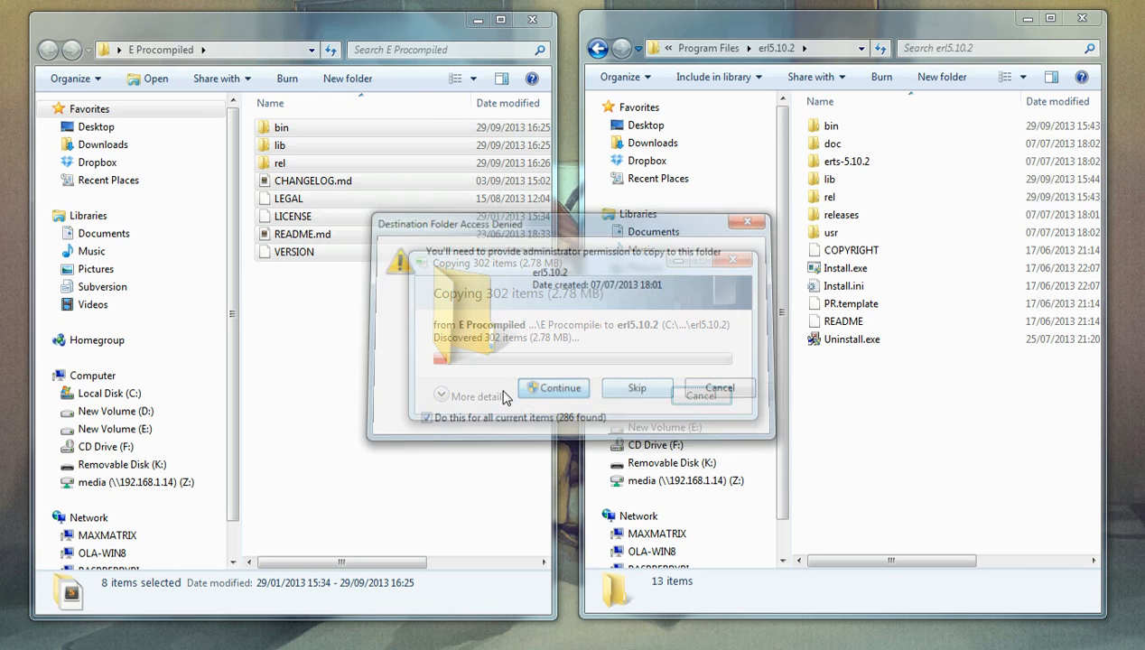
click(554, 388)
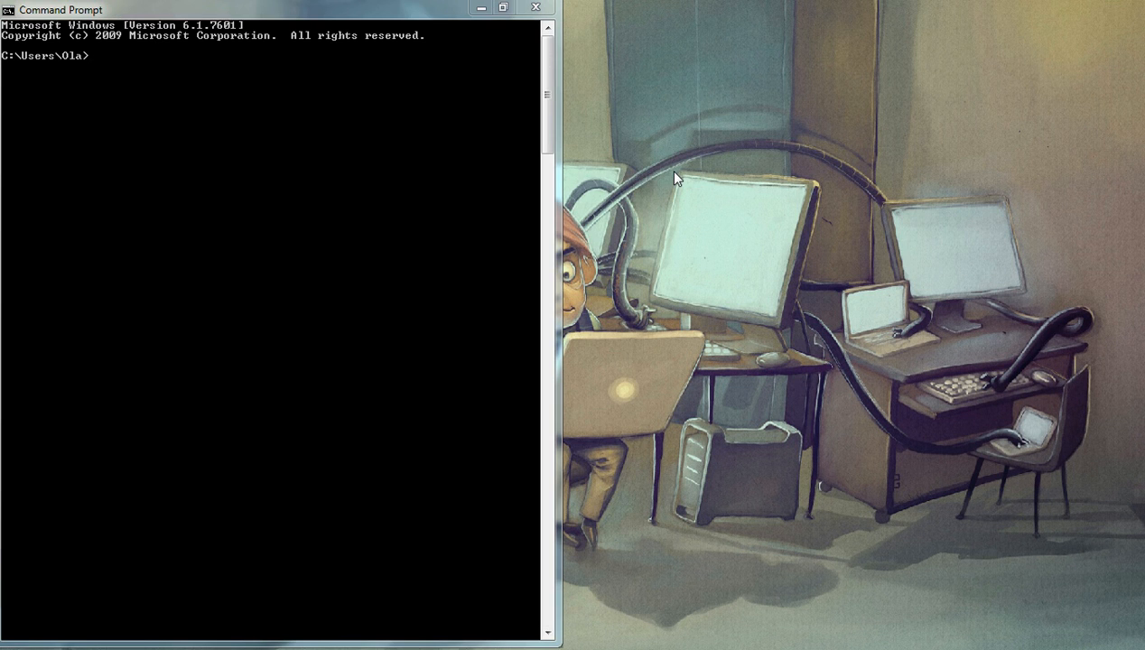
mouse_move(416, 242)
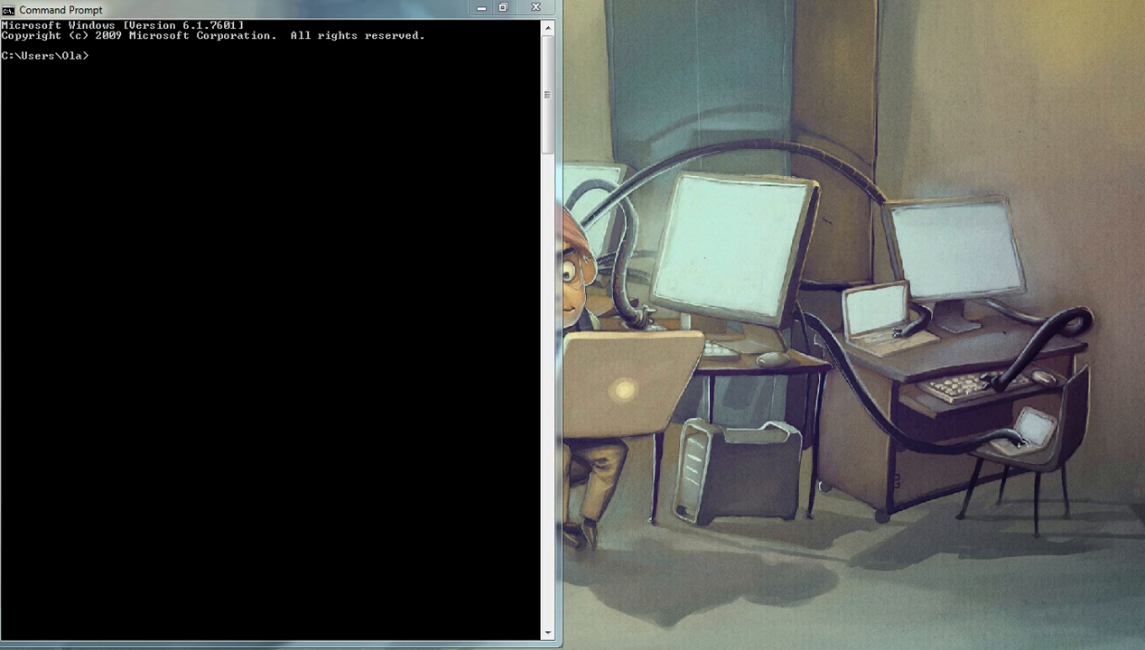
mouse_move(165, 332)
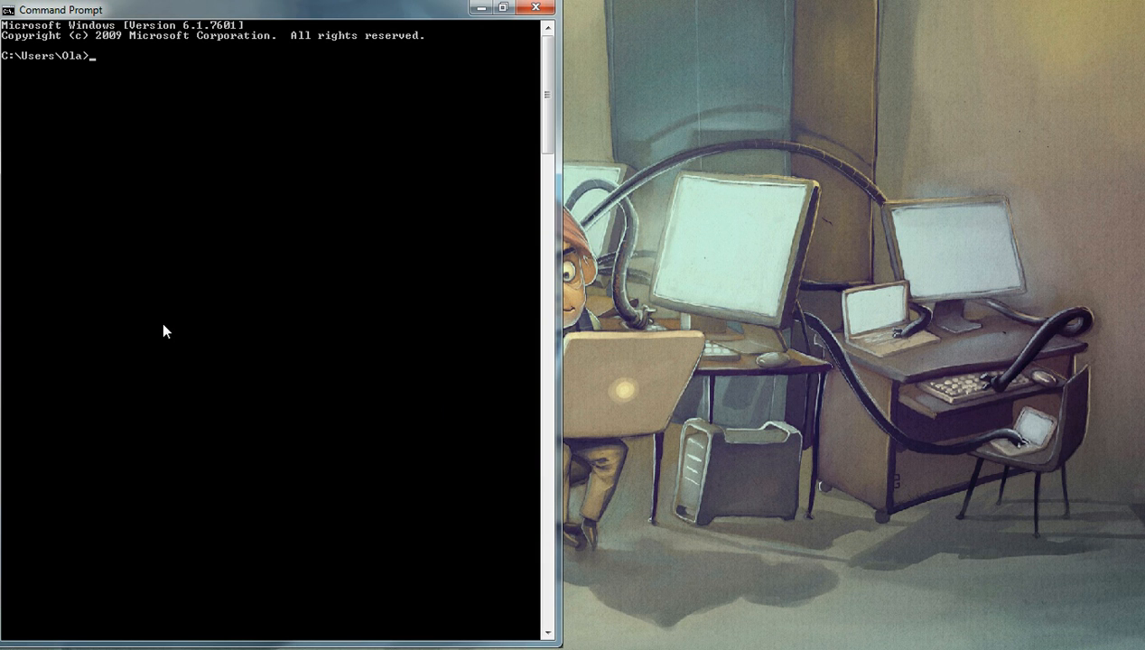
mouse_move(229, 176)
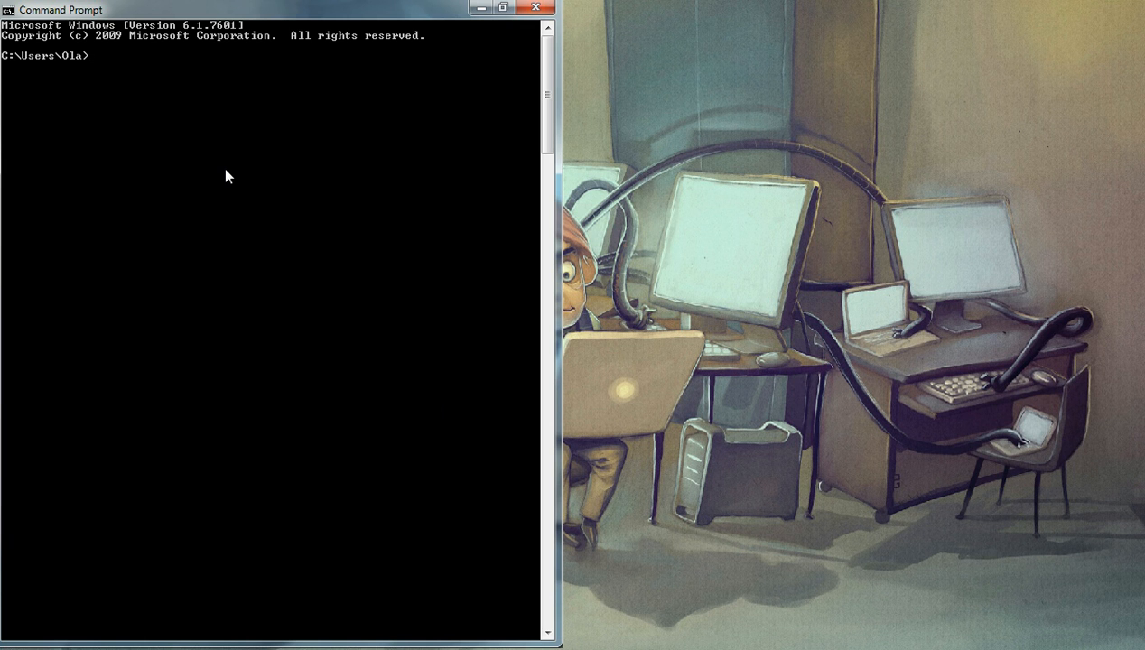
Step: Launch Interactive Elixir 0.10.2 with iex and wait for the iex(1)> prompt
text(iex)
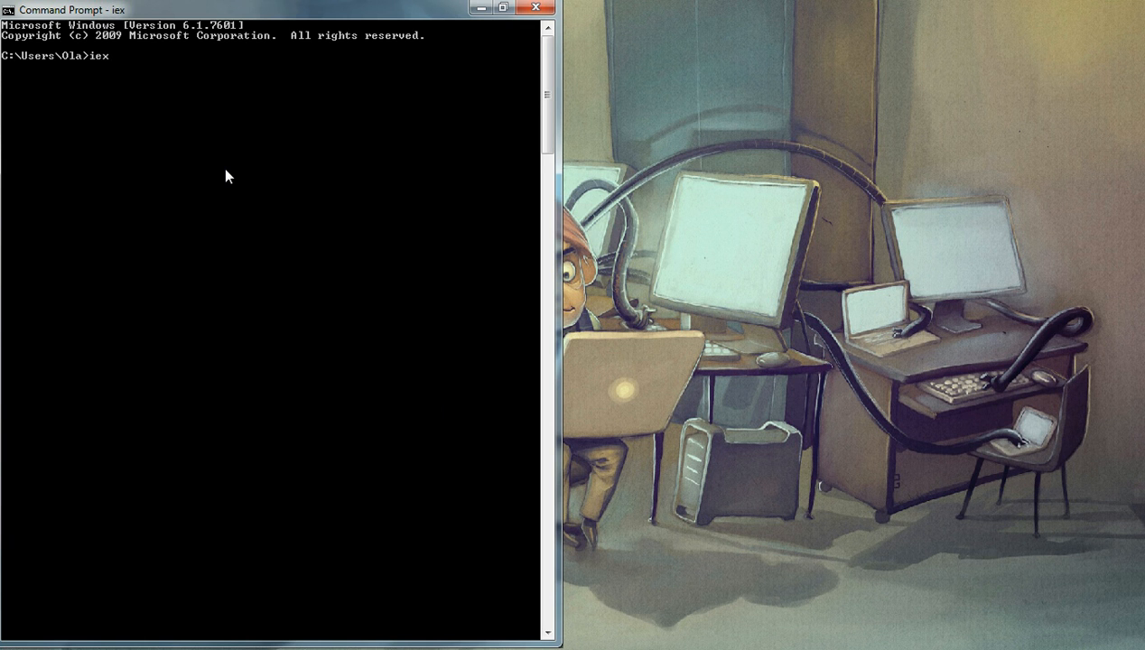
key(Return)
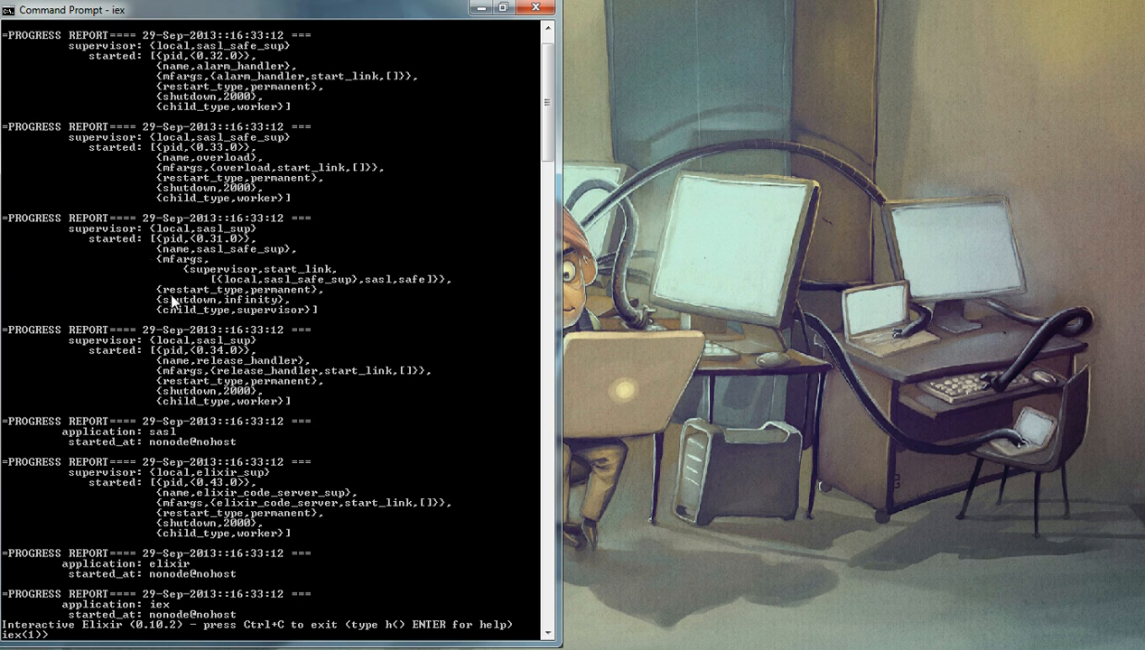
scroll(down, 3)
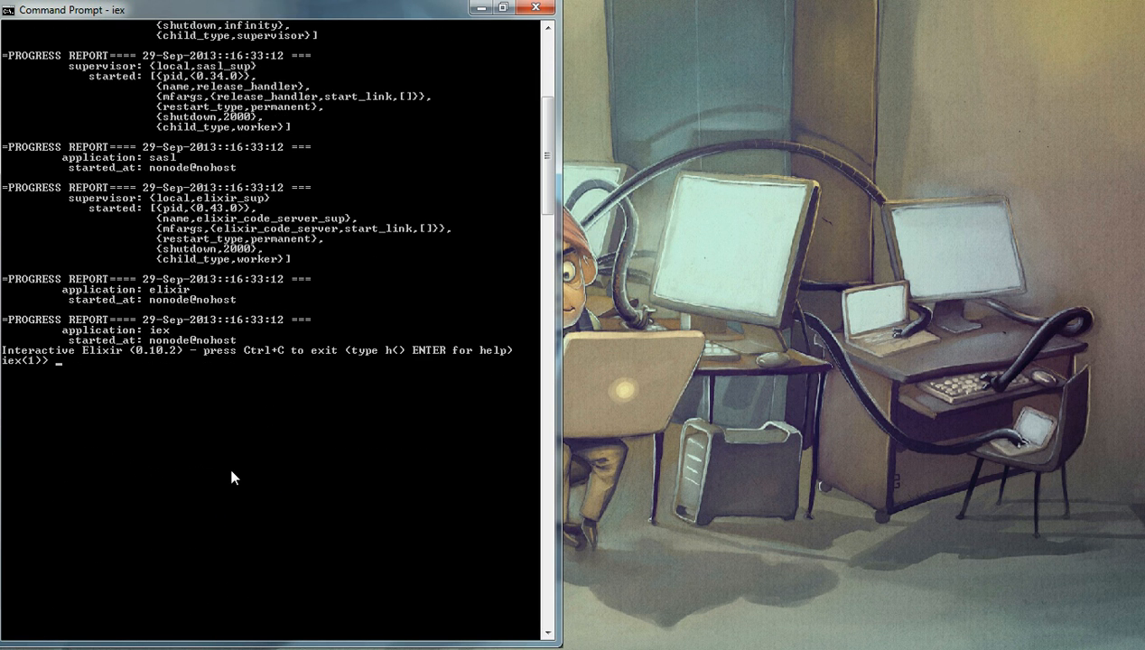
scroll(down, 3)
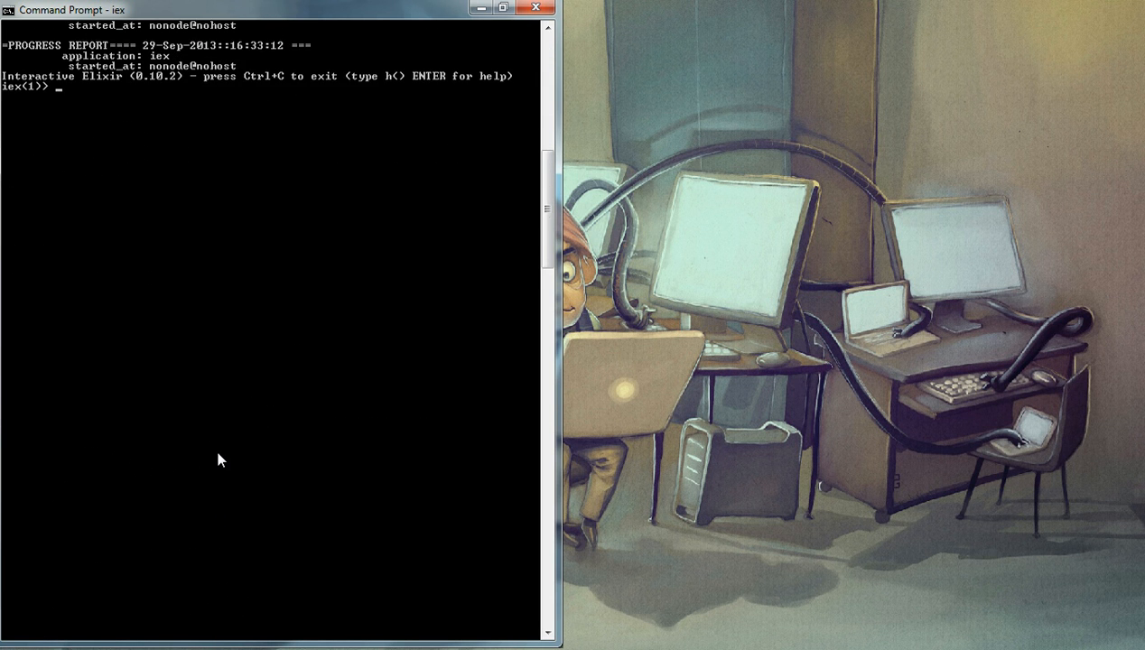
Step: Evaluate the arithmetic expressions 2+2, 4/2, div(10,2) and rem(10,3)
text(2)
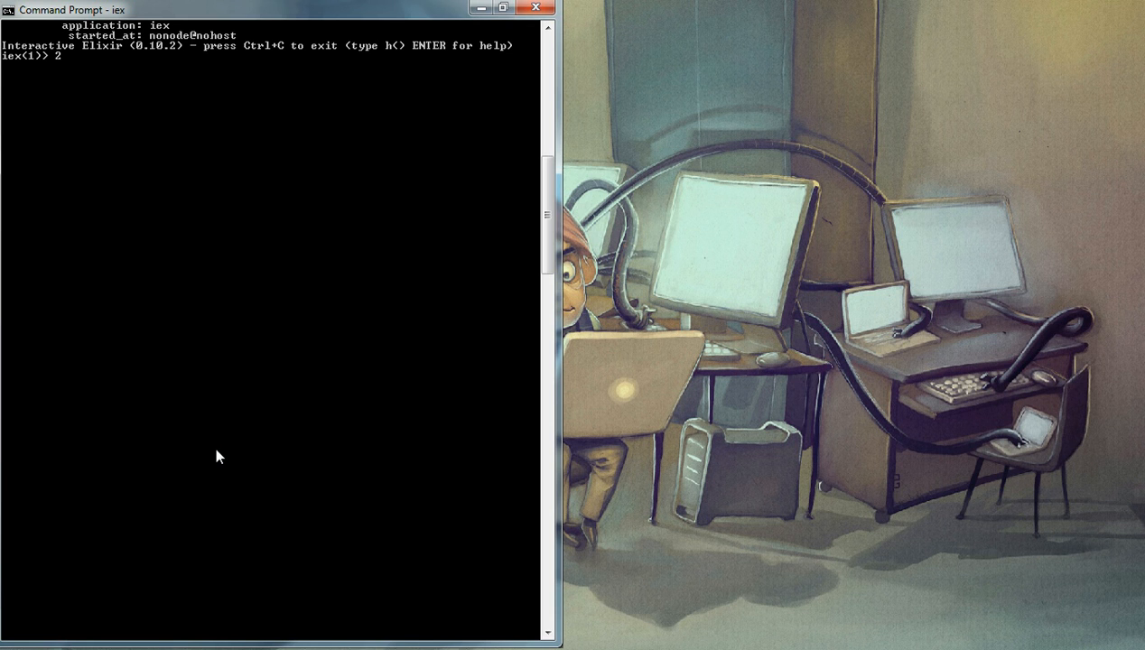
key(Return)
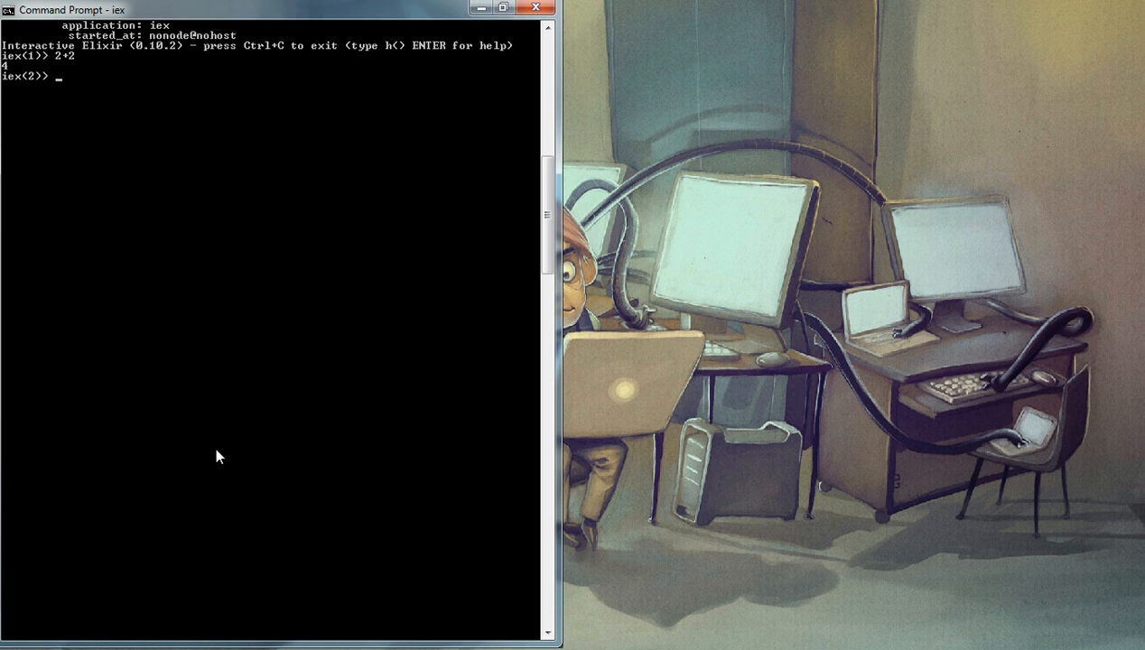
text(4/2)
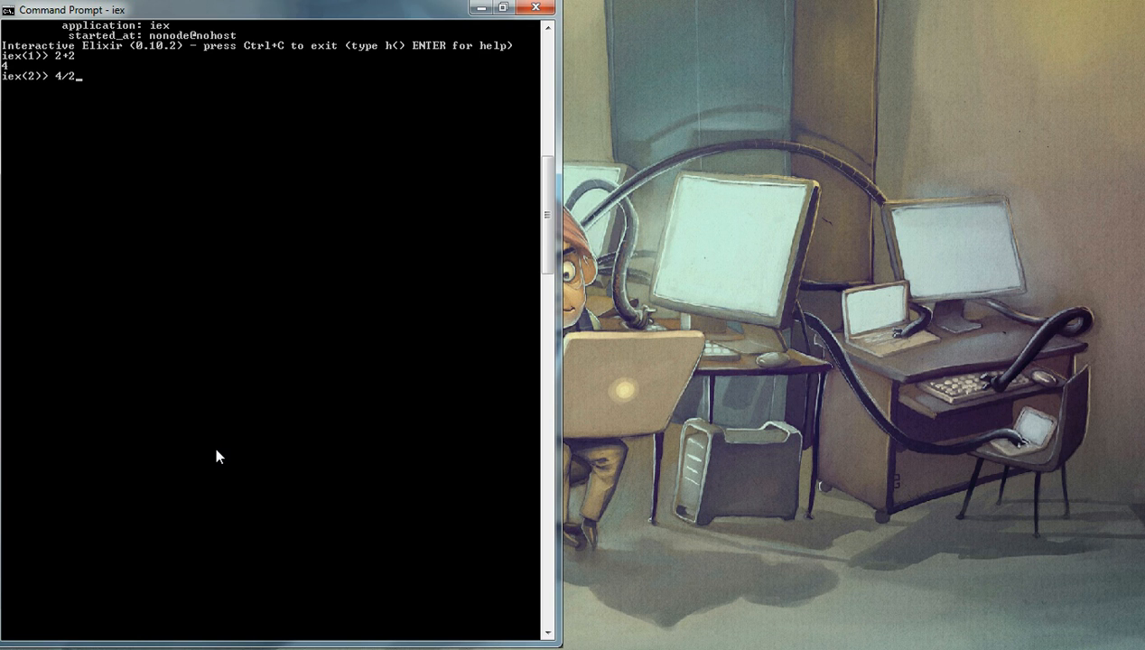
text(di)
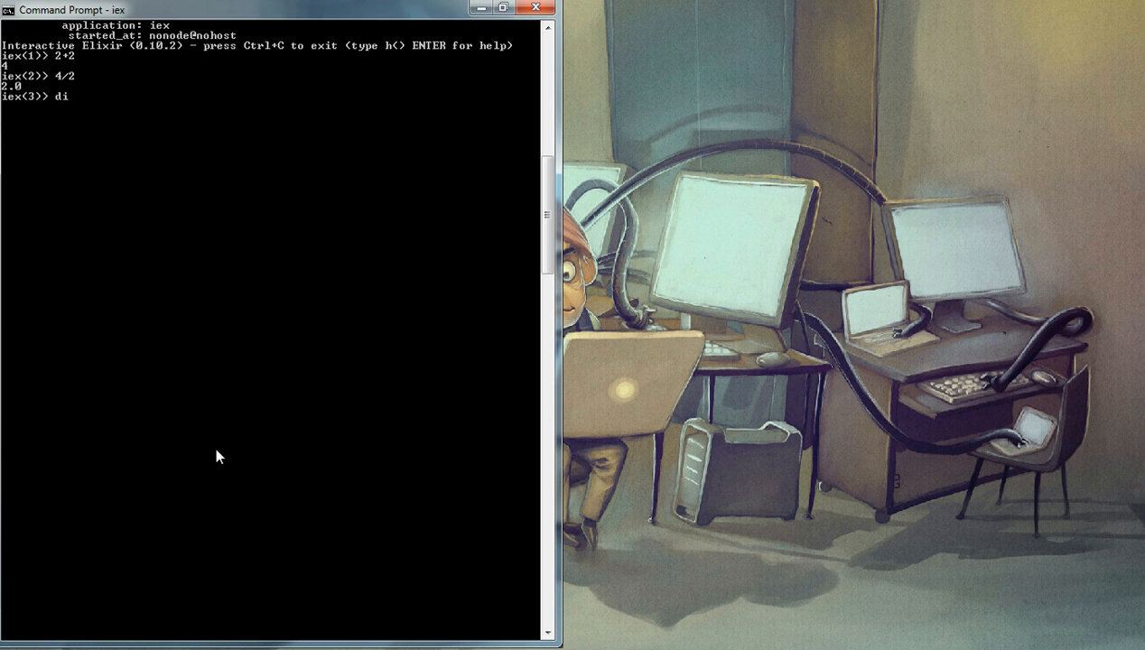
text(v)
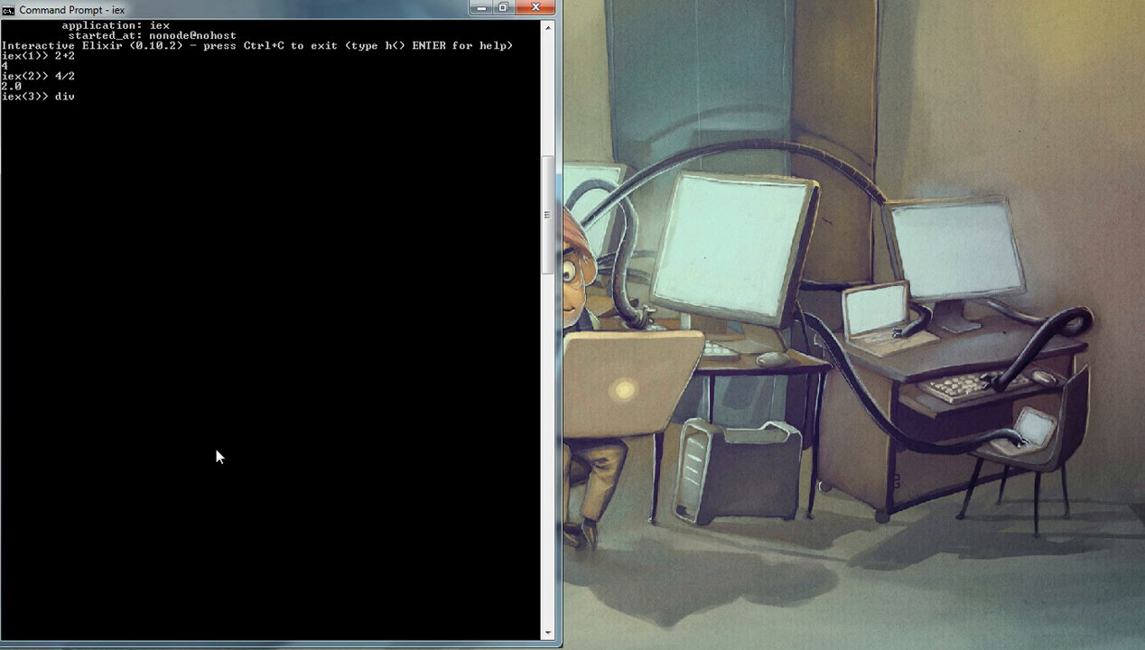
text(()
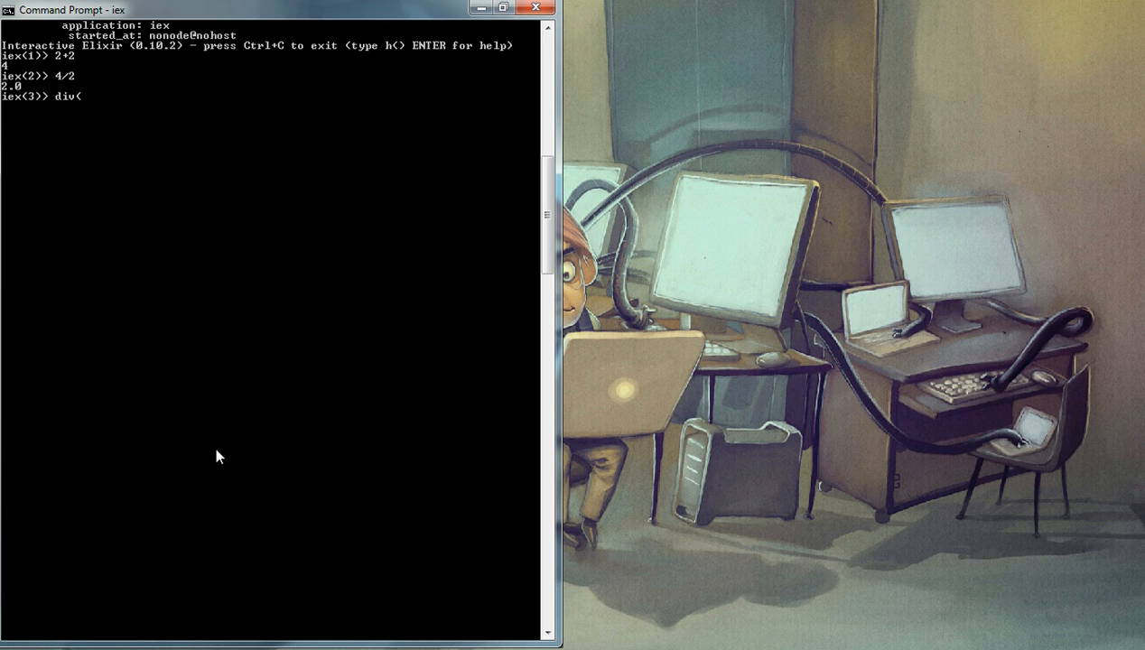
text(10)
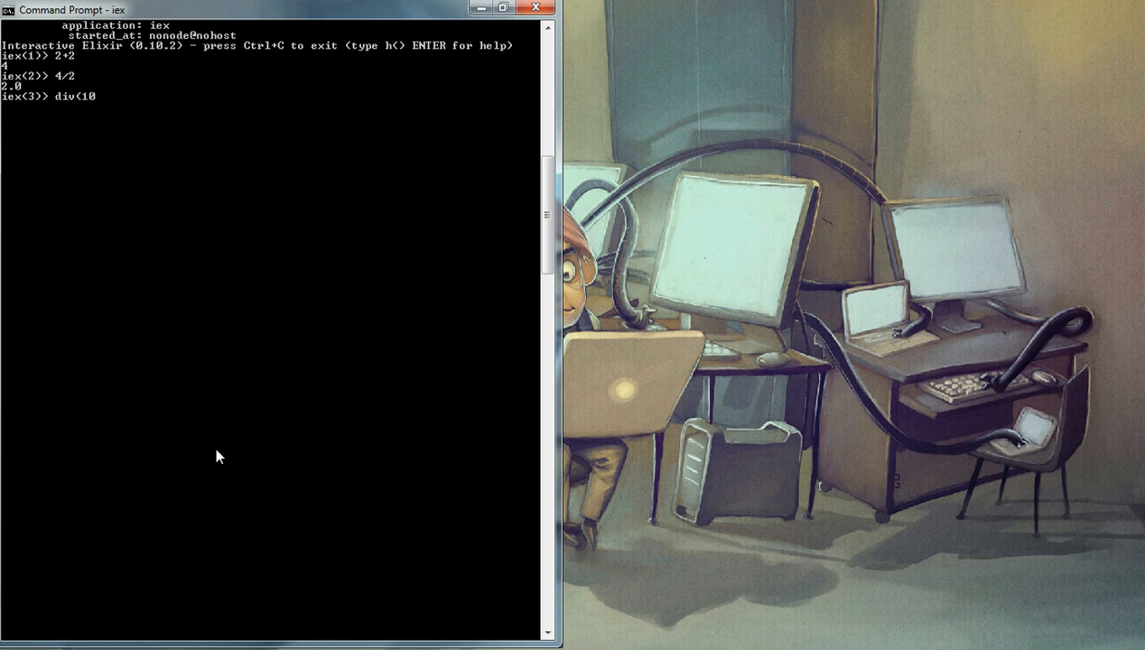
text(,2))
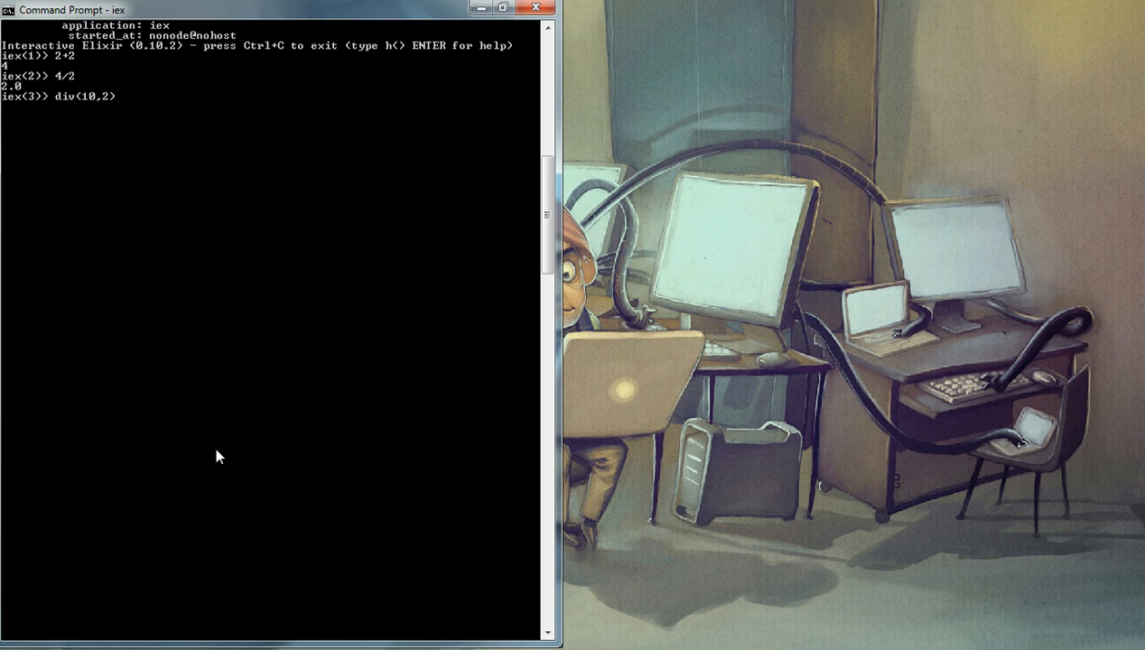
key(Return)
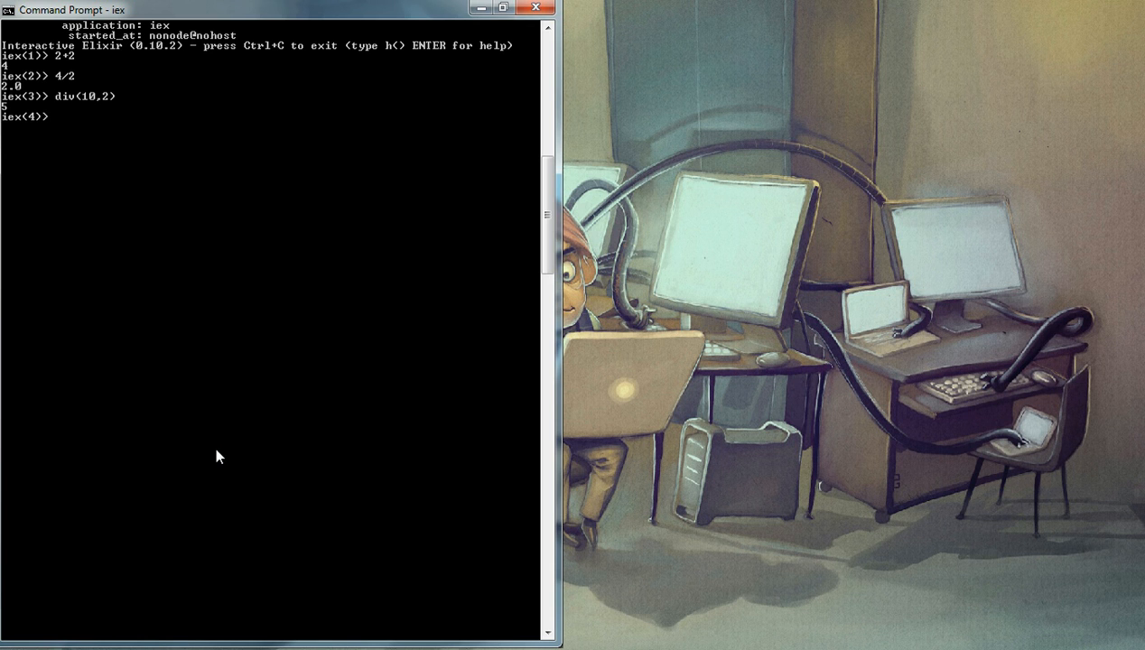
text(rem(1)
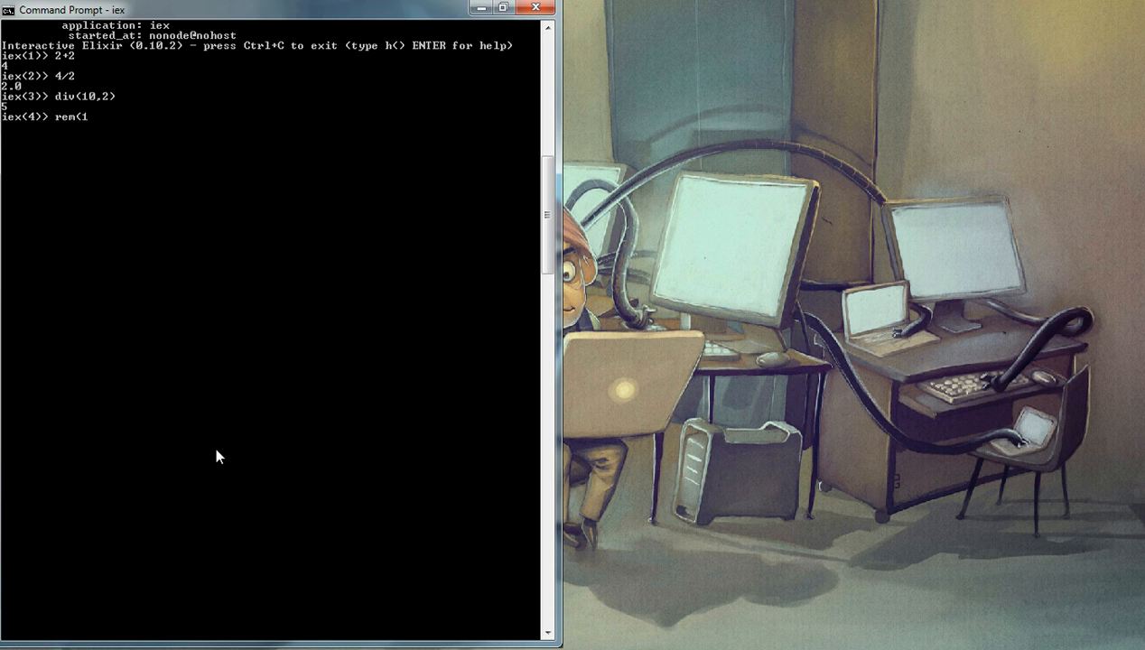
text(0, 3)
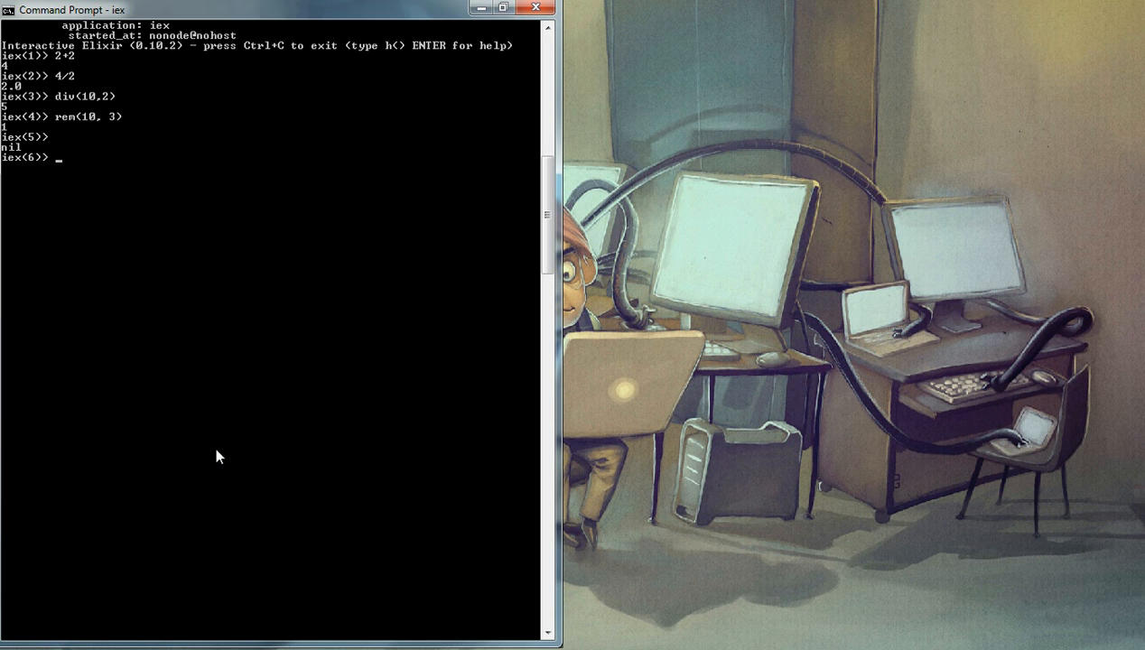
Step: Bind the list [1,2,3,4,5] to a
text(a =)
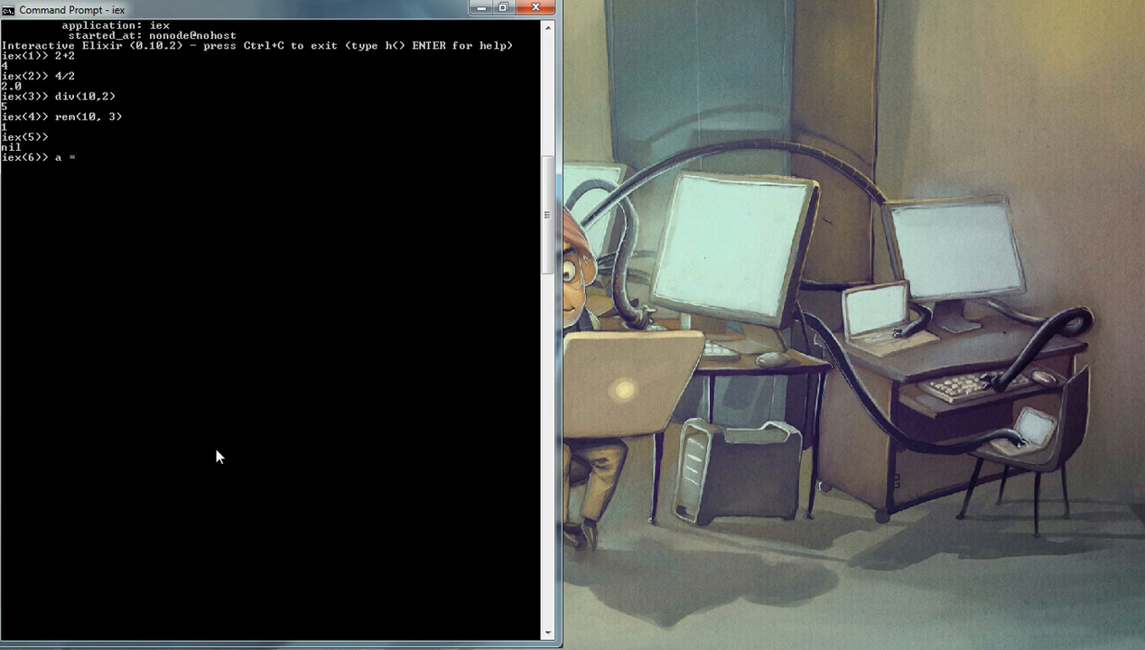
text([)
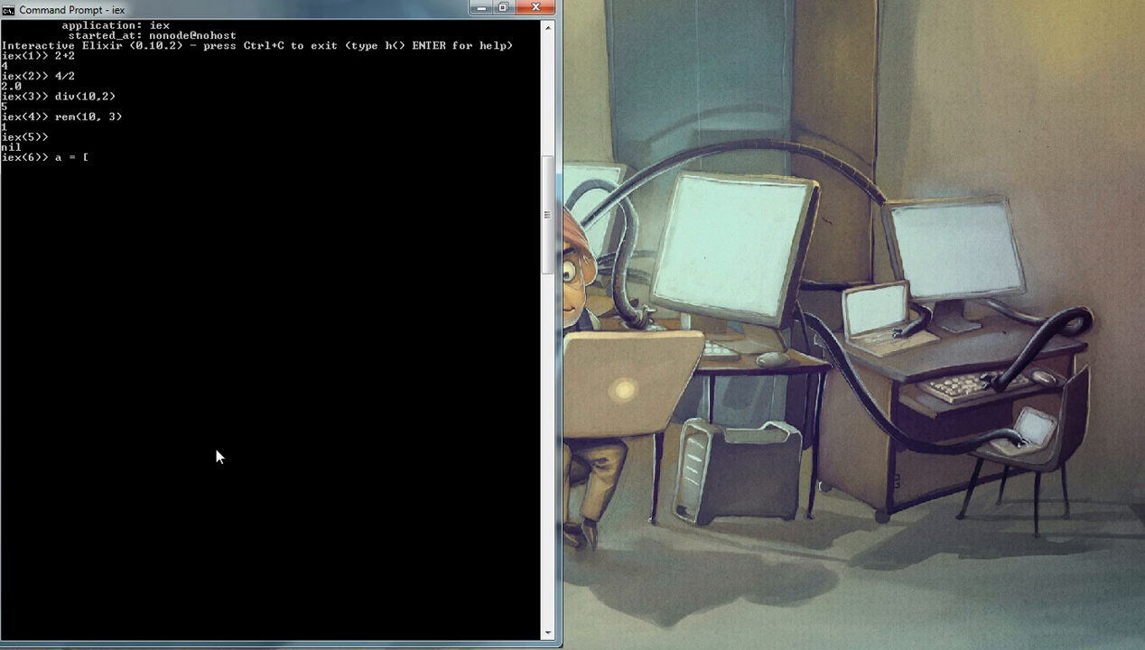
text(1)
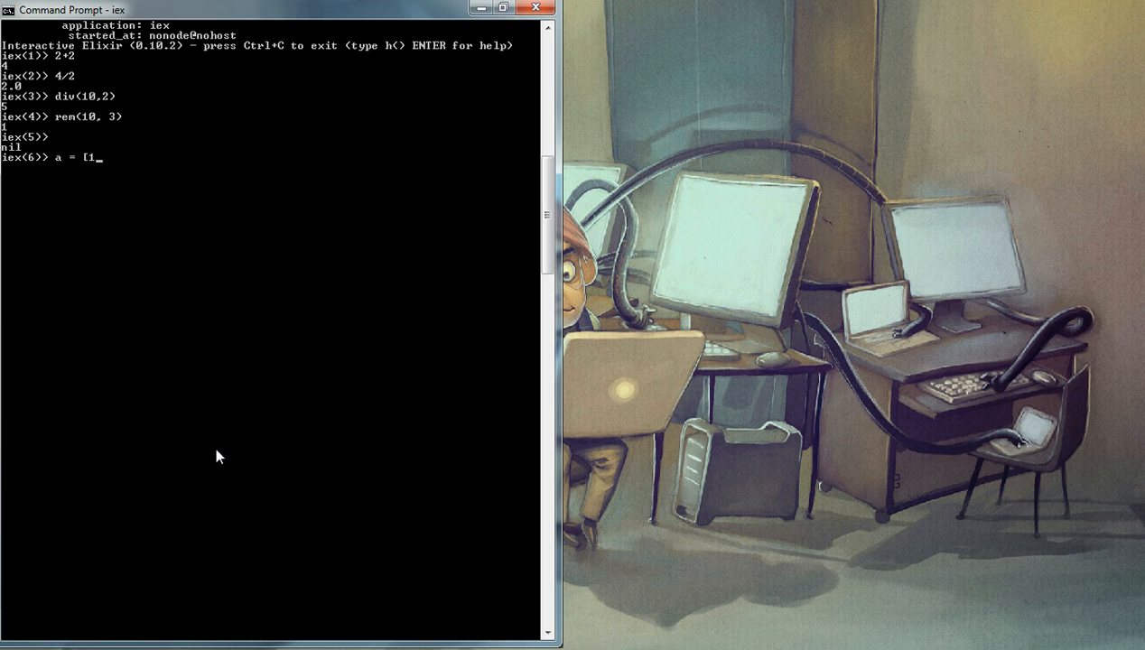
text(,2,3,4,)
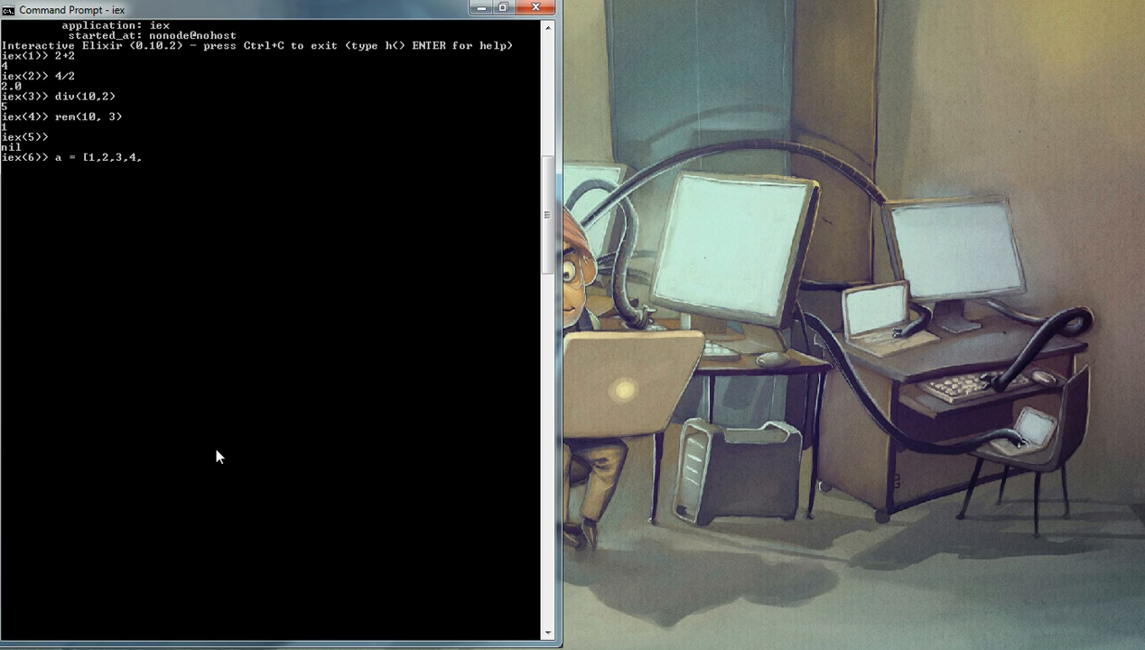
text(5])
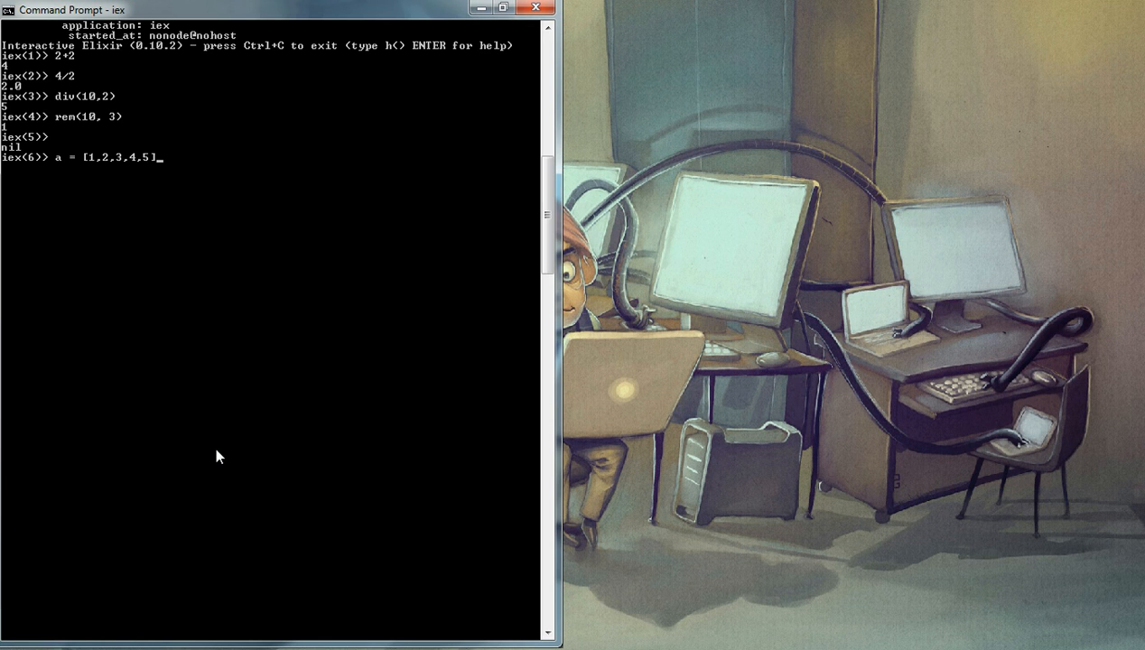
key(Return)
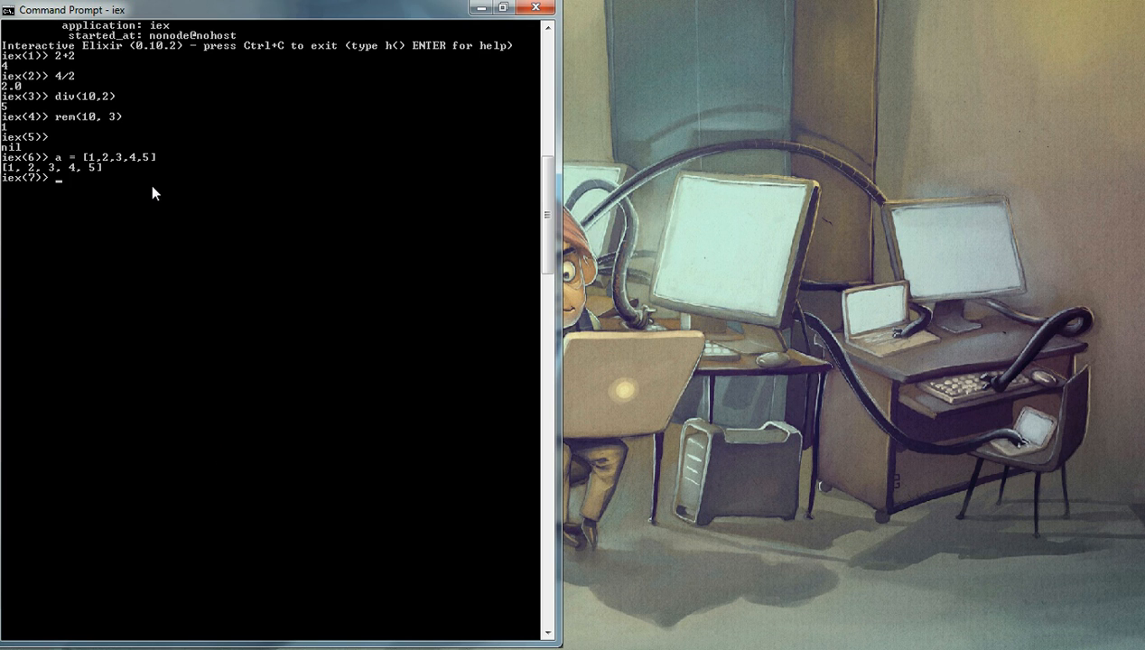
Step: Match a into [h|t] and display head 1 and tail [2, 3, 4, 5]
text([)
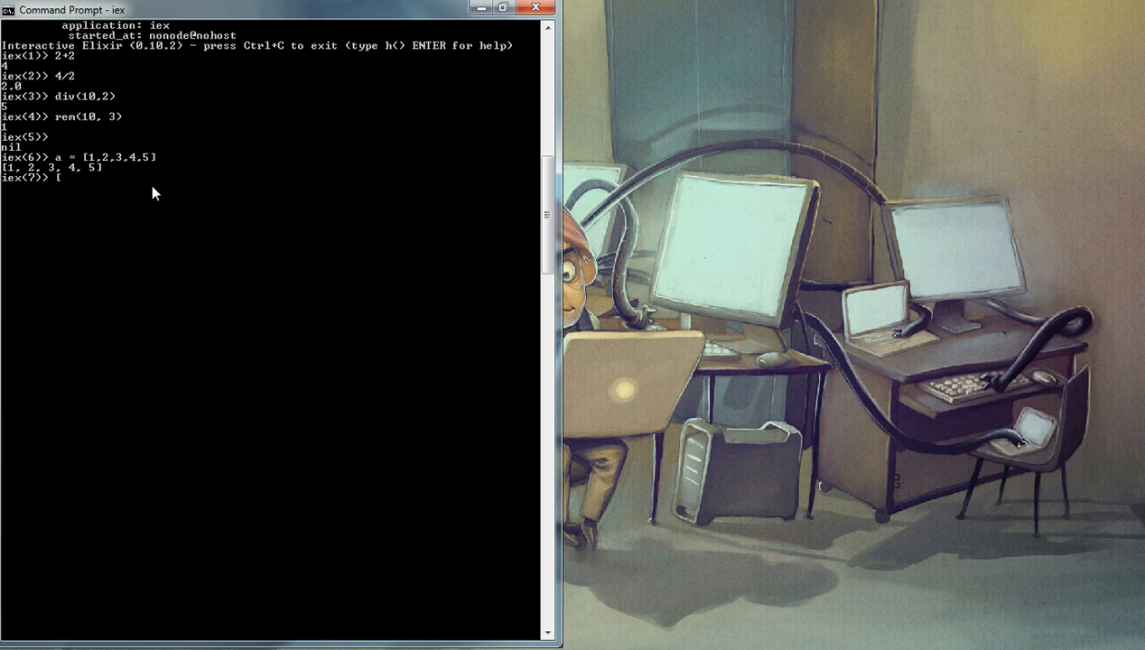
text(h|t] = a)
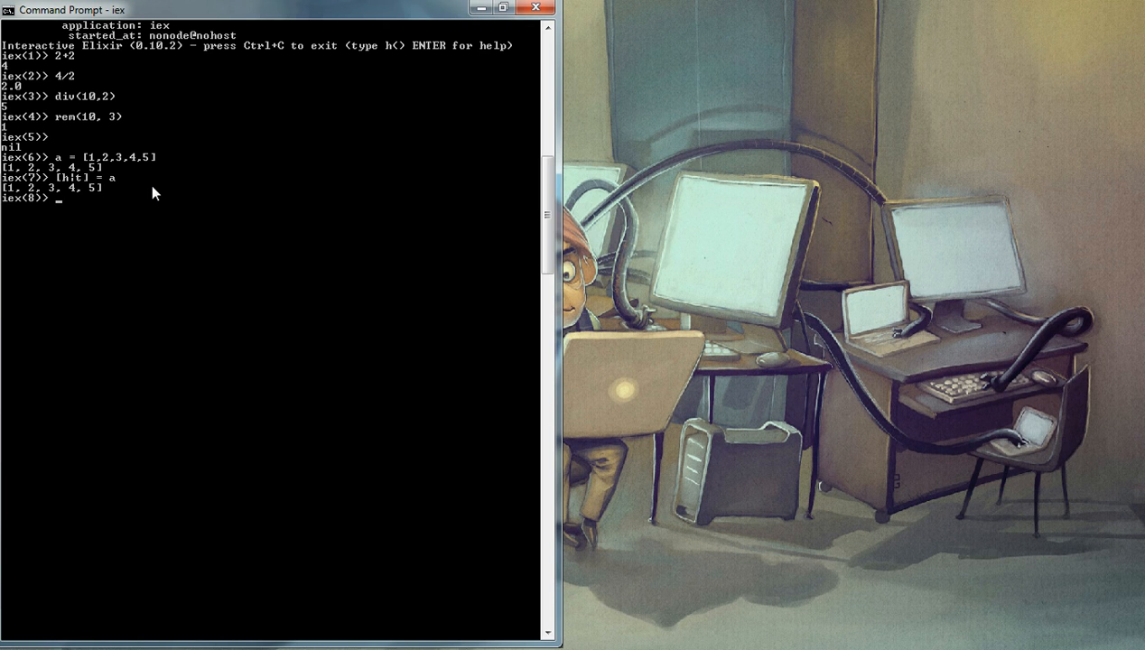
text(h)
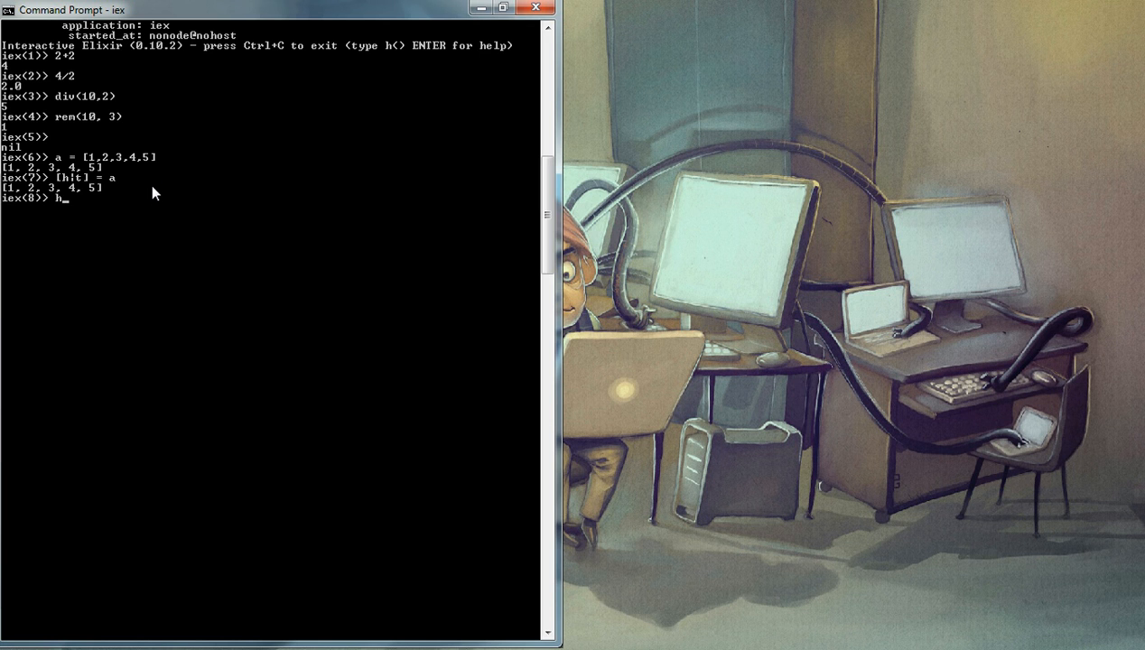
key(Return)
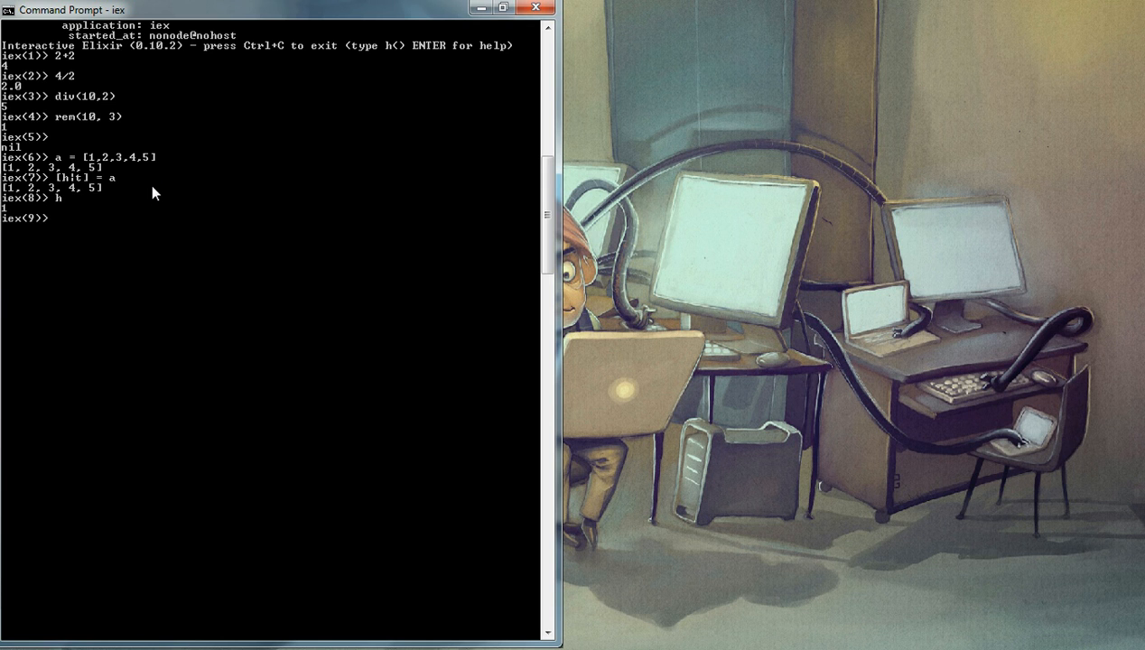
text(t)
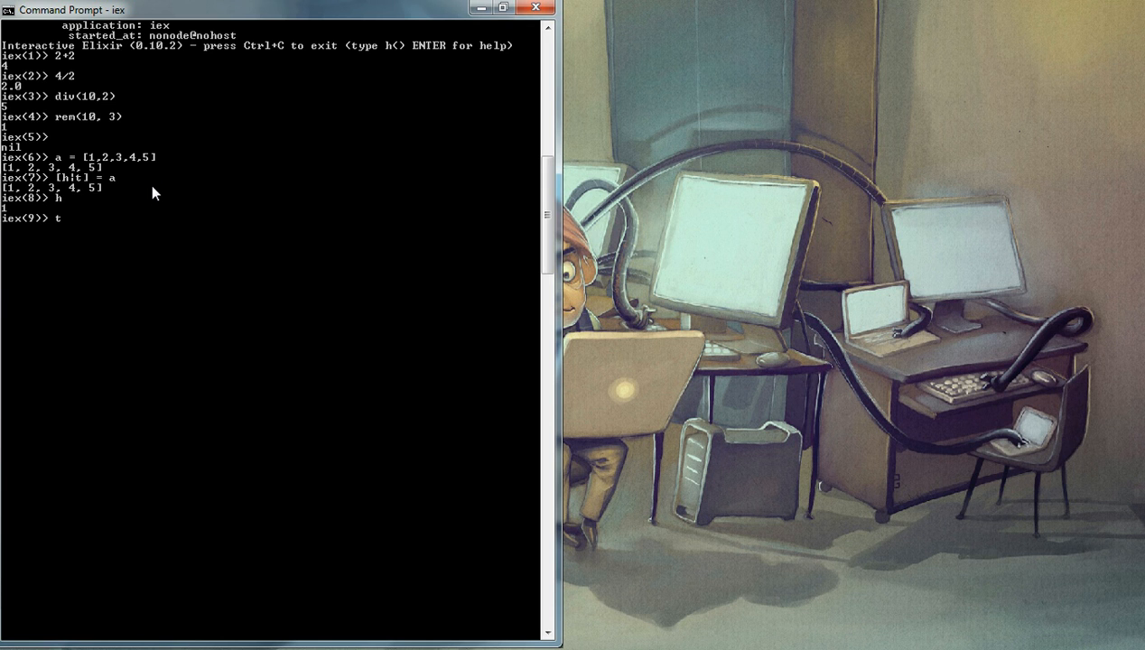
key(Return)
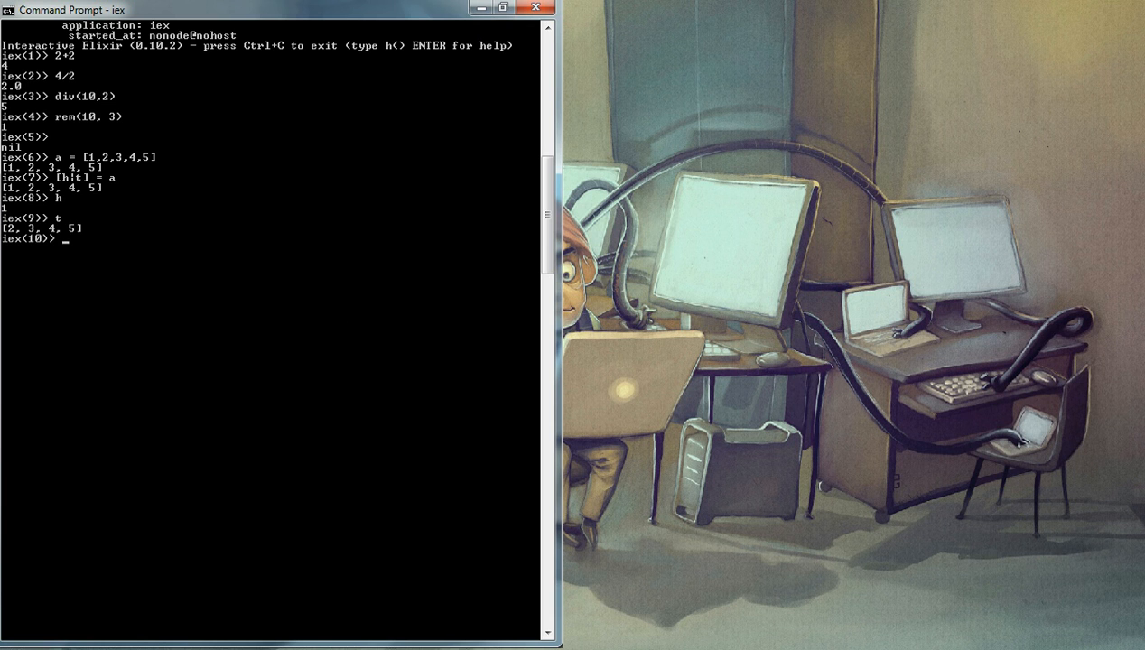
Step: Evaluate the string "Hello World"
text(")
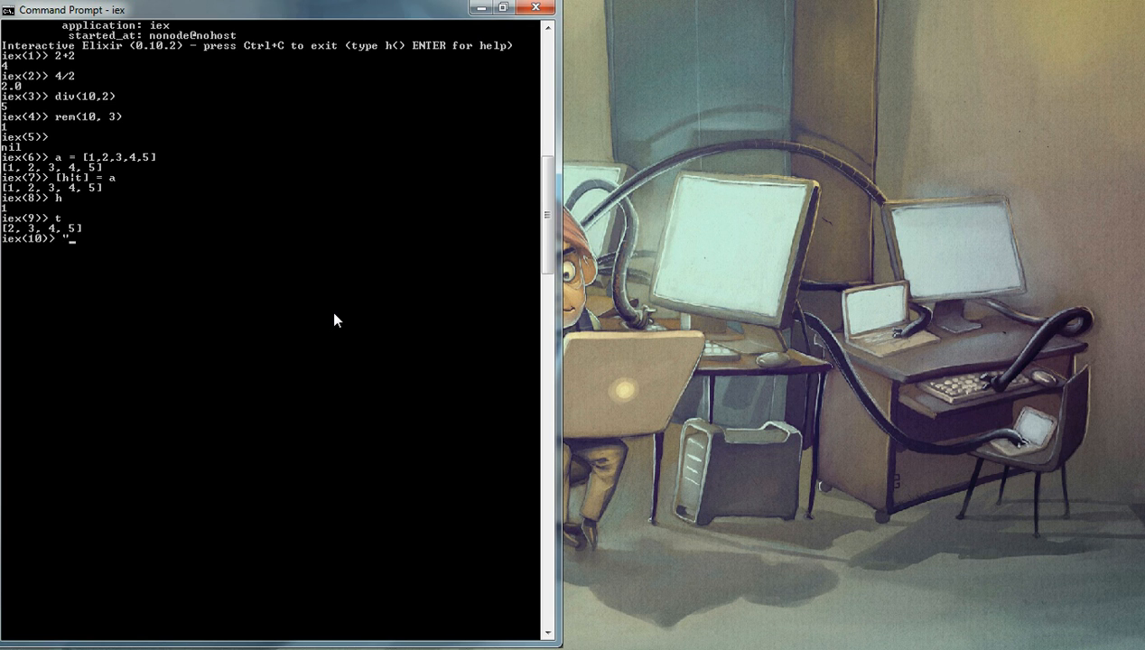
text(Hel)
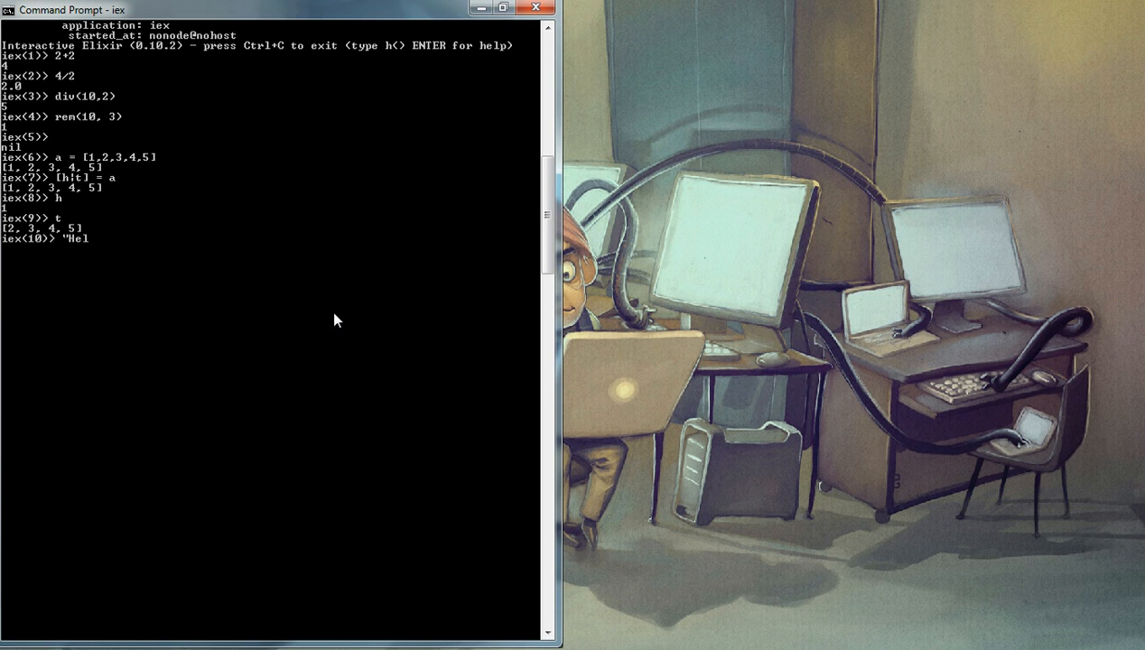
text(lo World")
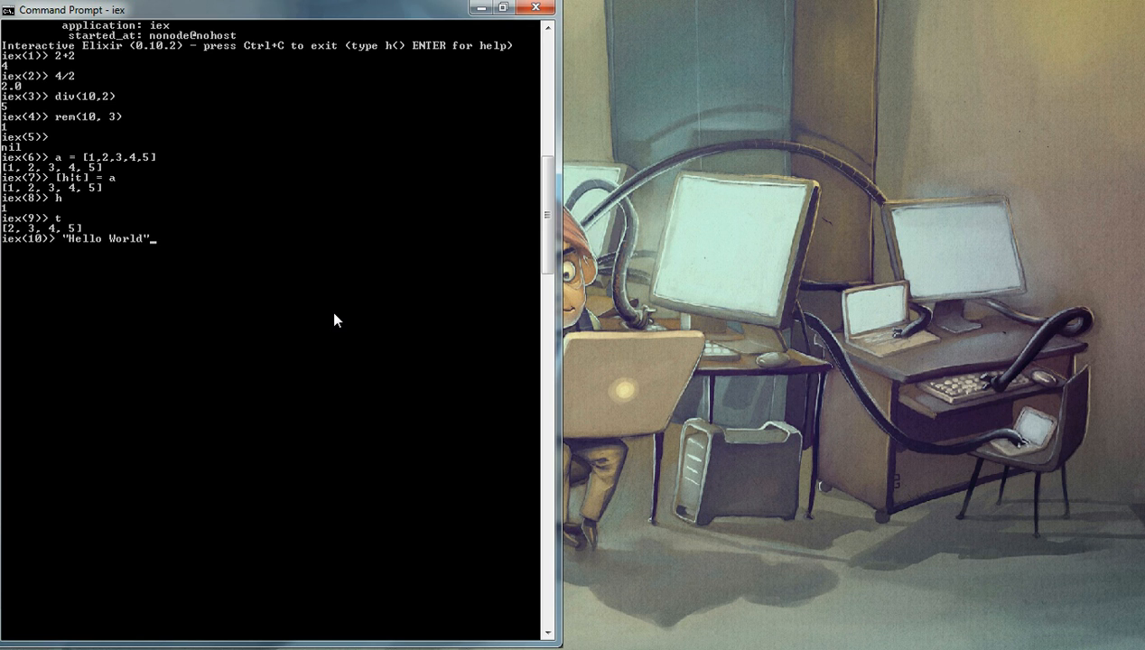
key(Return)
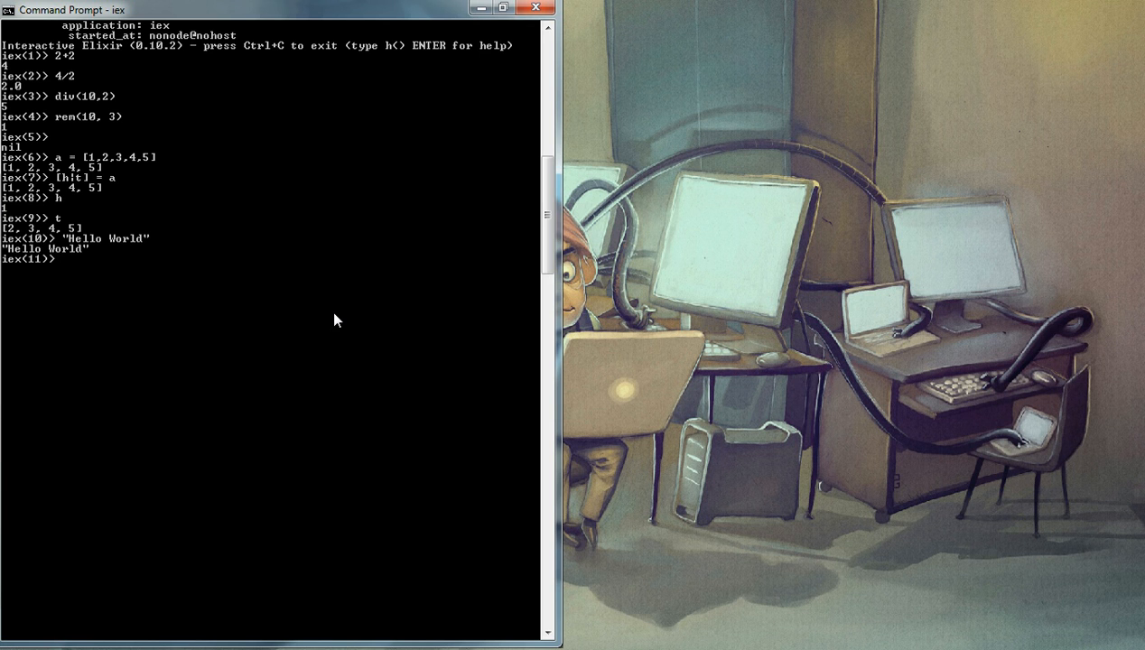
Step: Concatenate the char lists 'Hello' ++ ' World'
text(')
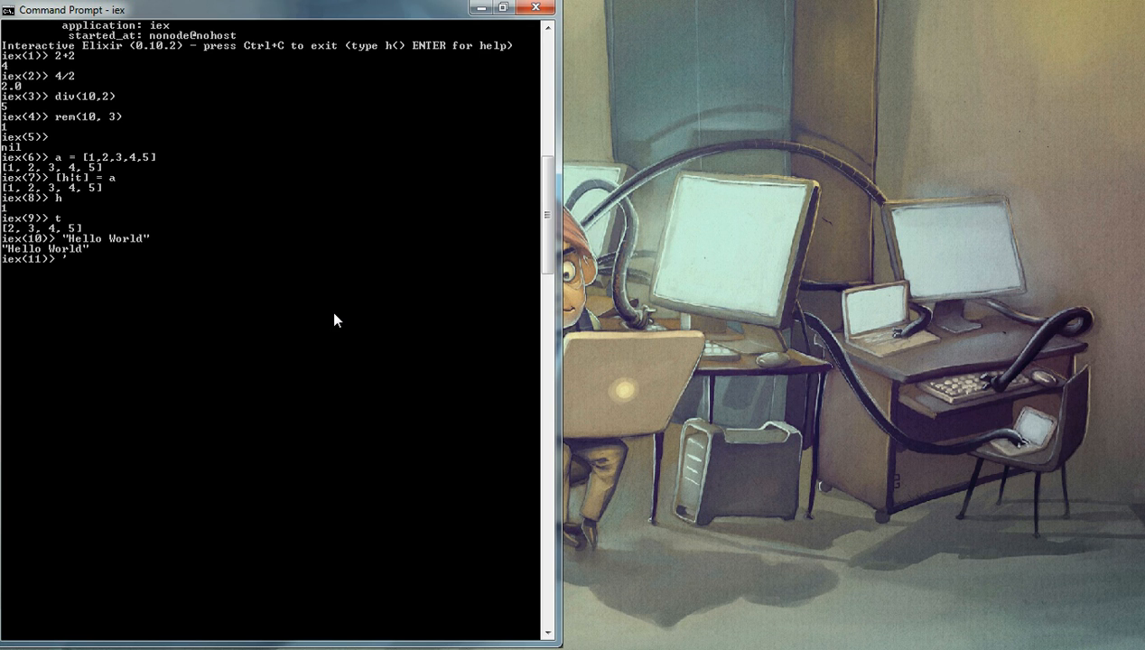
text(Hello)
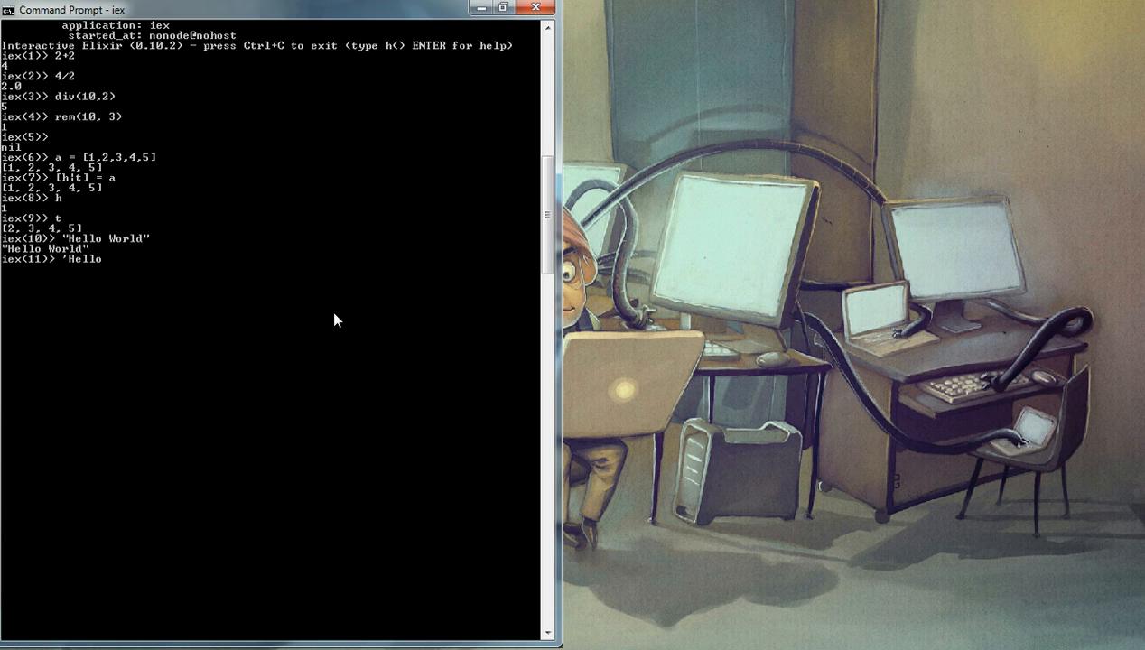
text(' ++)
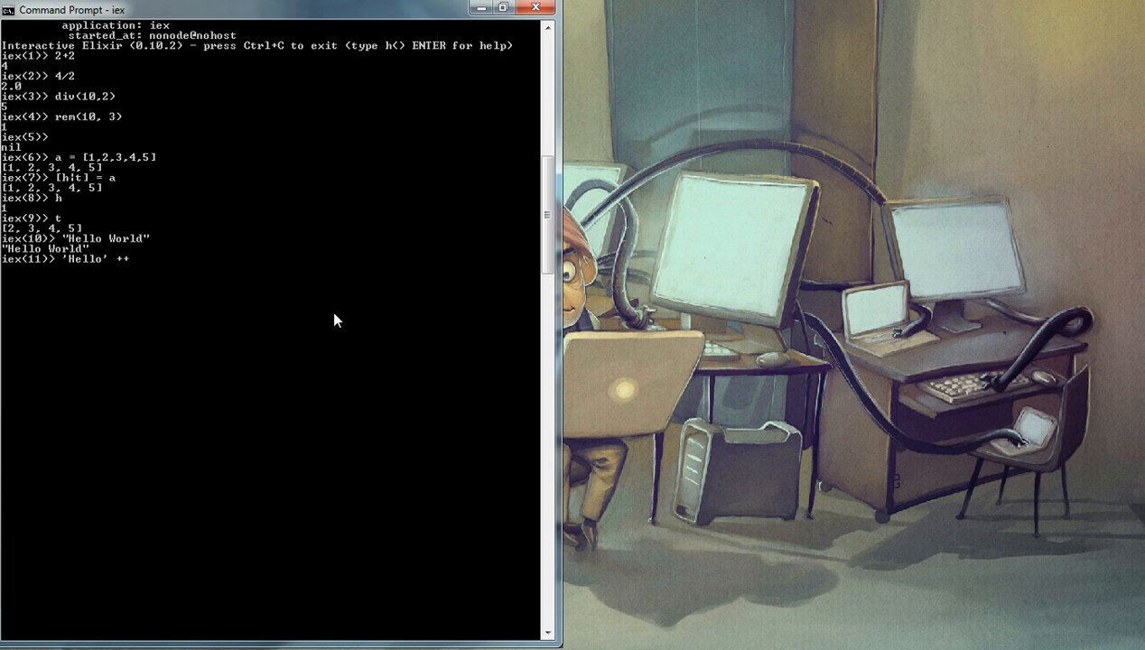
text(')
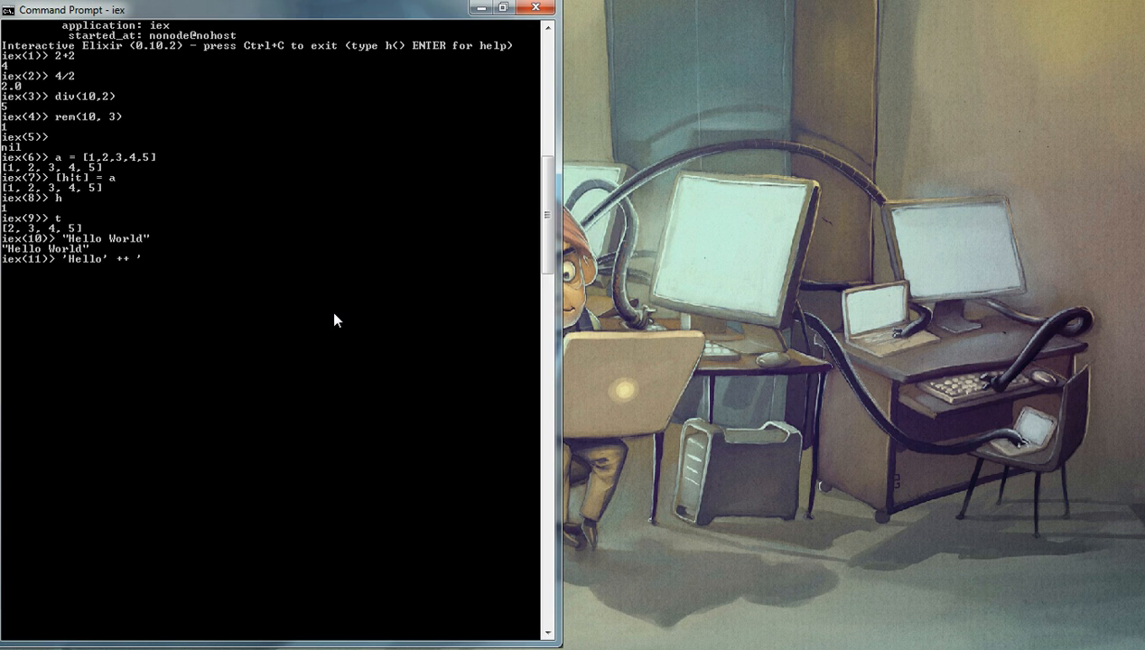
text(World)
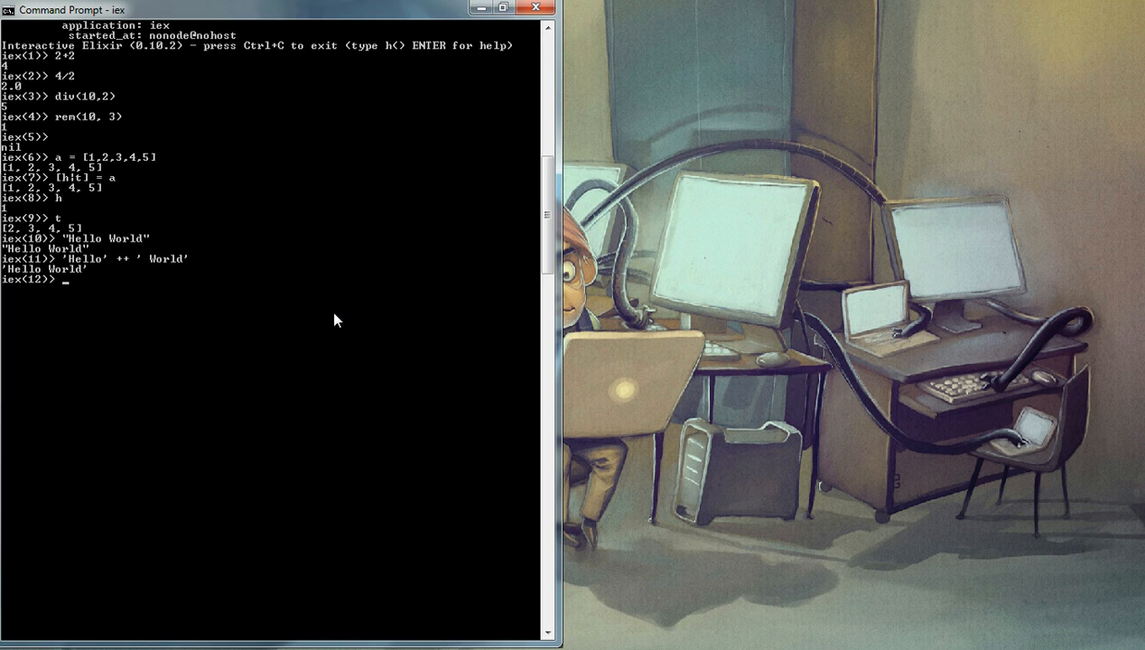
Step: Concatenate the lists [1,2,3] ++ [9,7,6]
text([1,2)
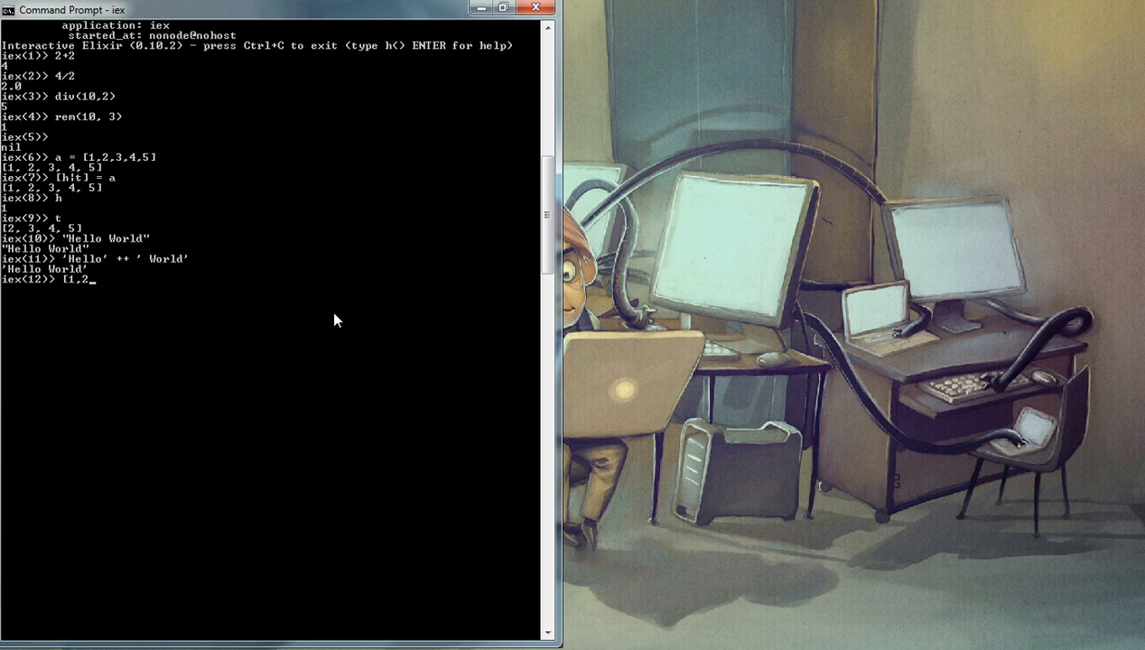
text(3])
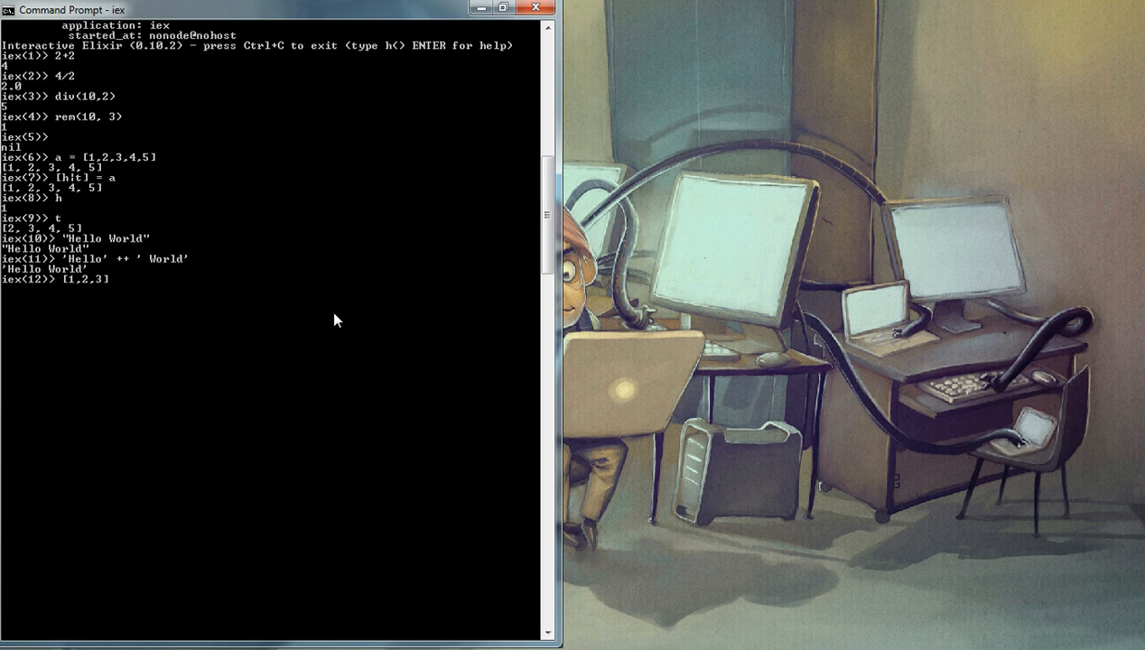
text(++ [)
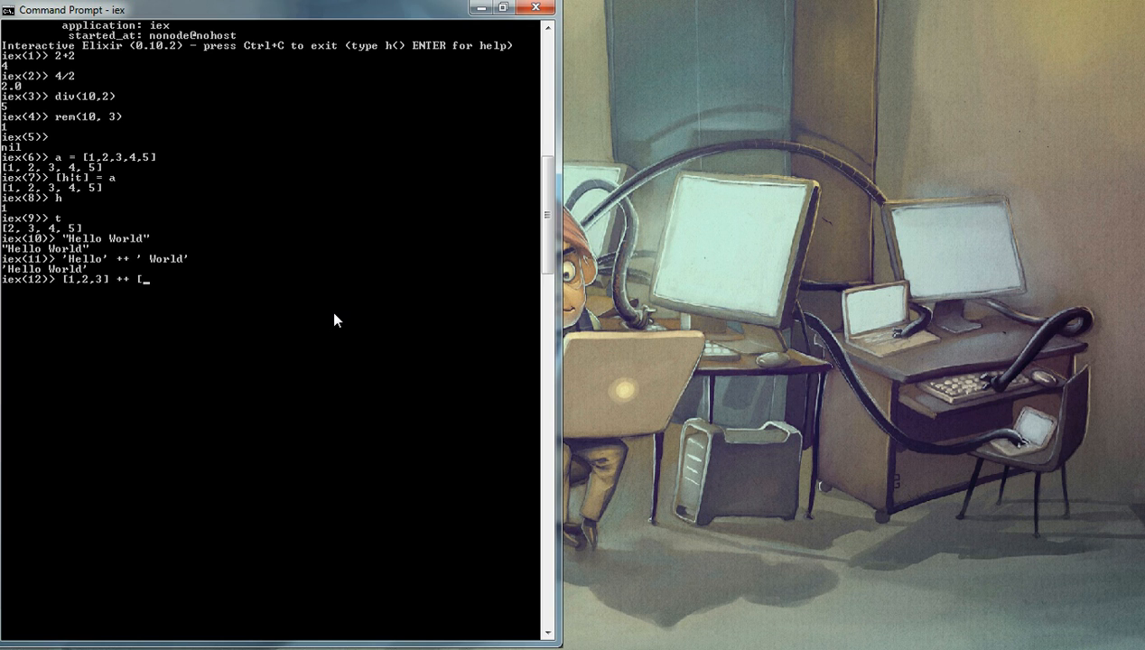
text(9,7)
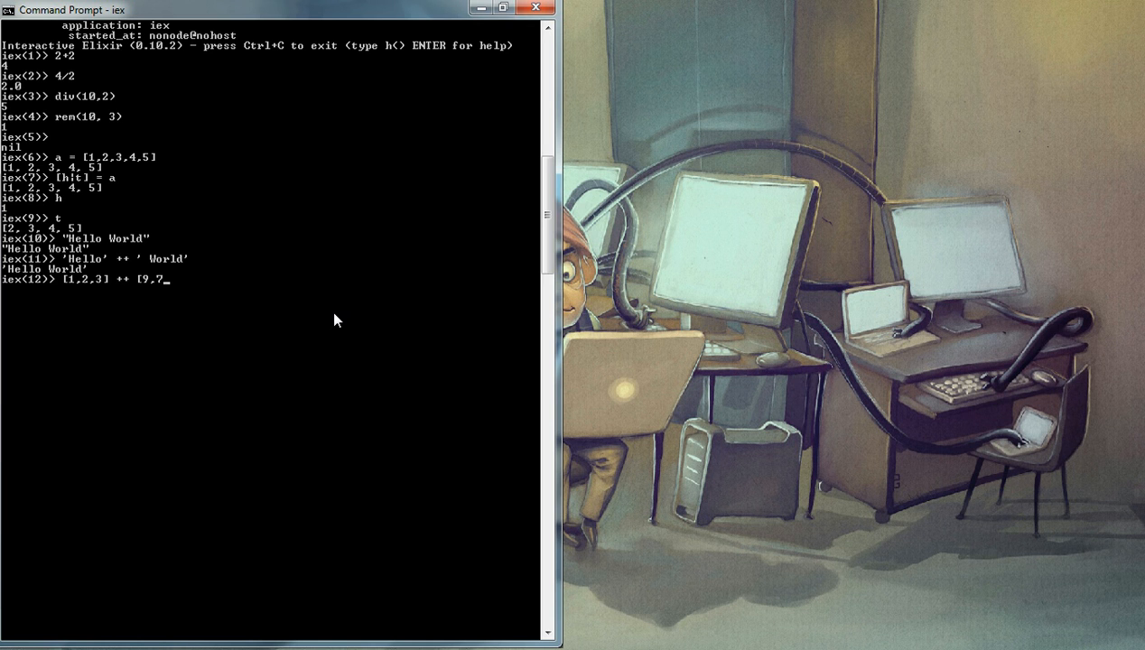
text(6)
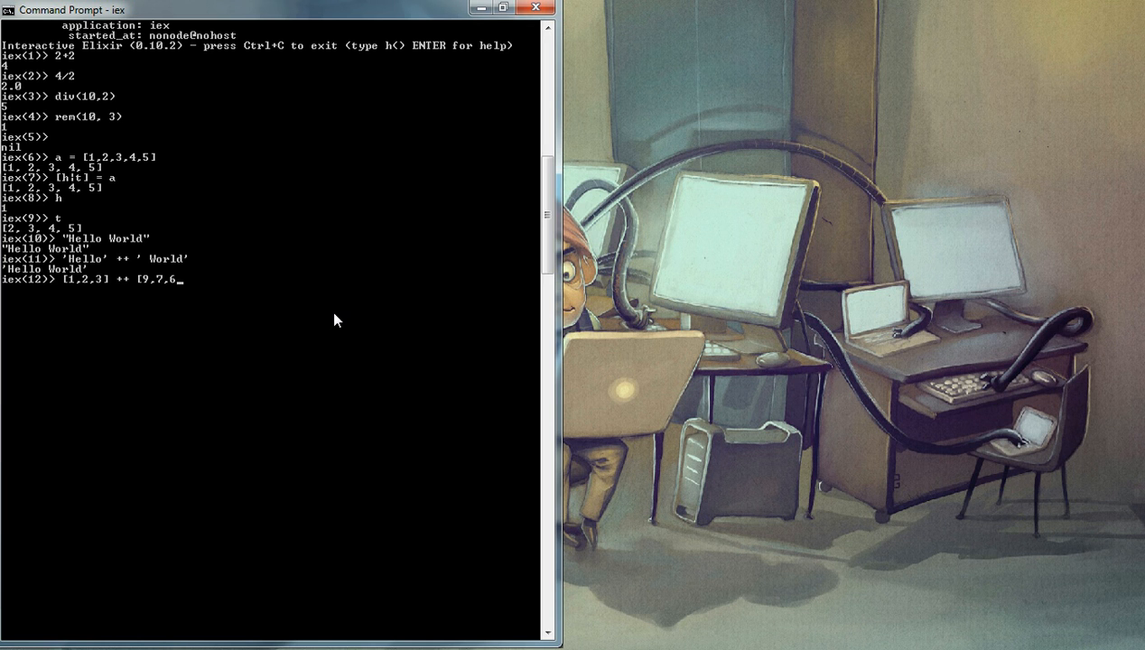
text(6)
text(true)
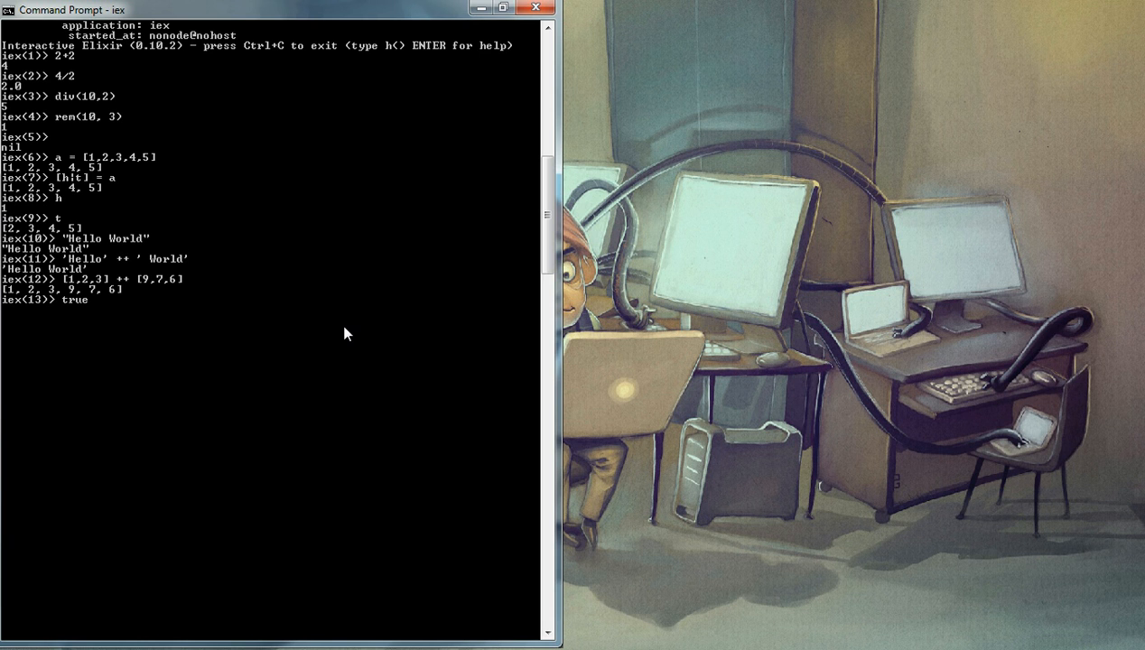
Step: Evaluate the four and-combinations of true and false
text(and truye)
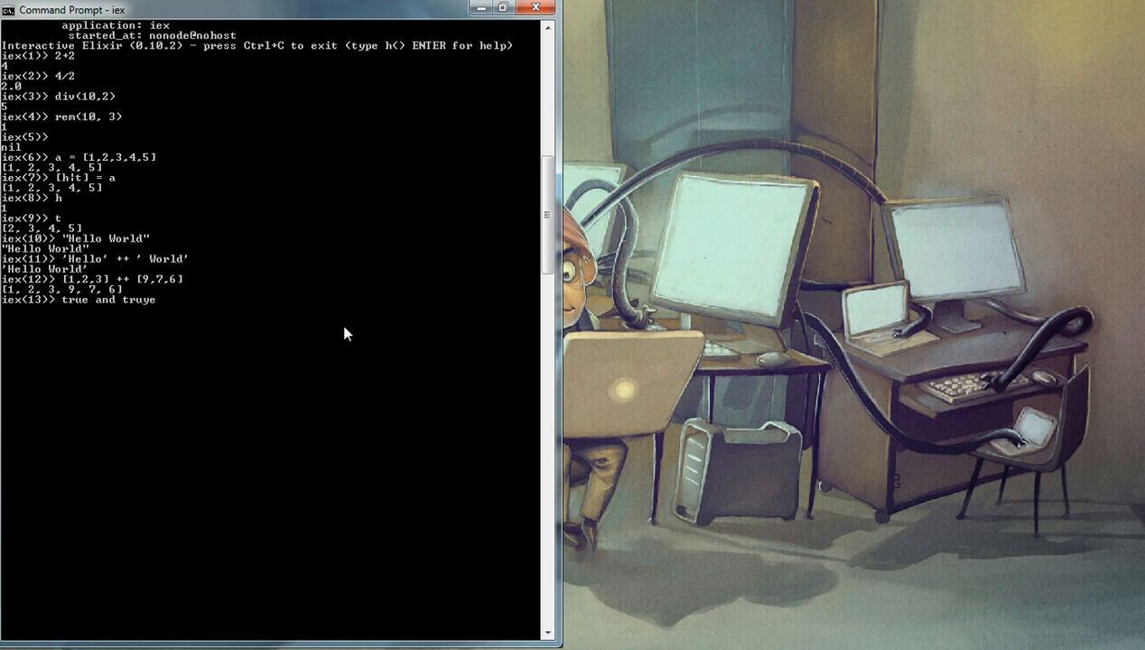
key(Return)
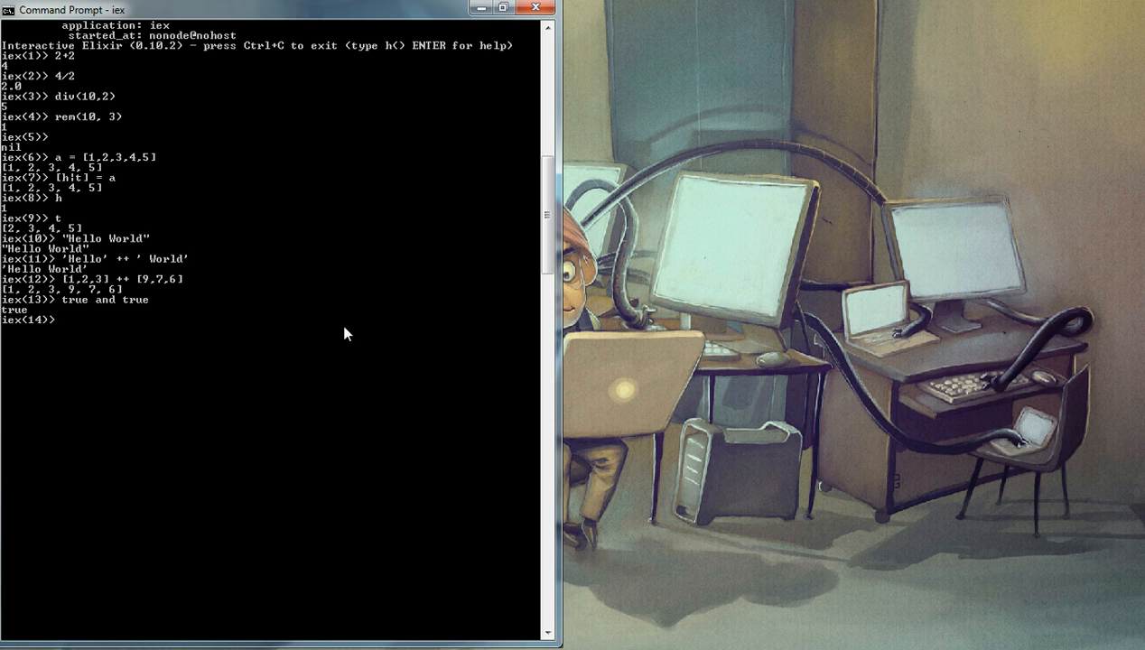
text(true and)
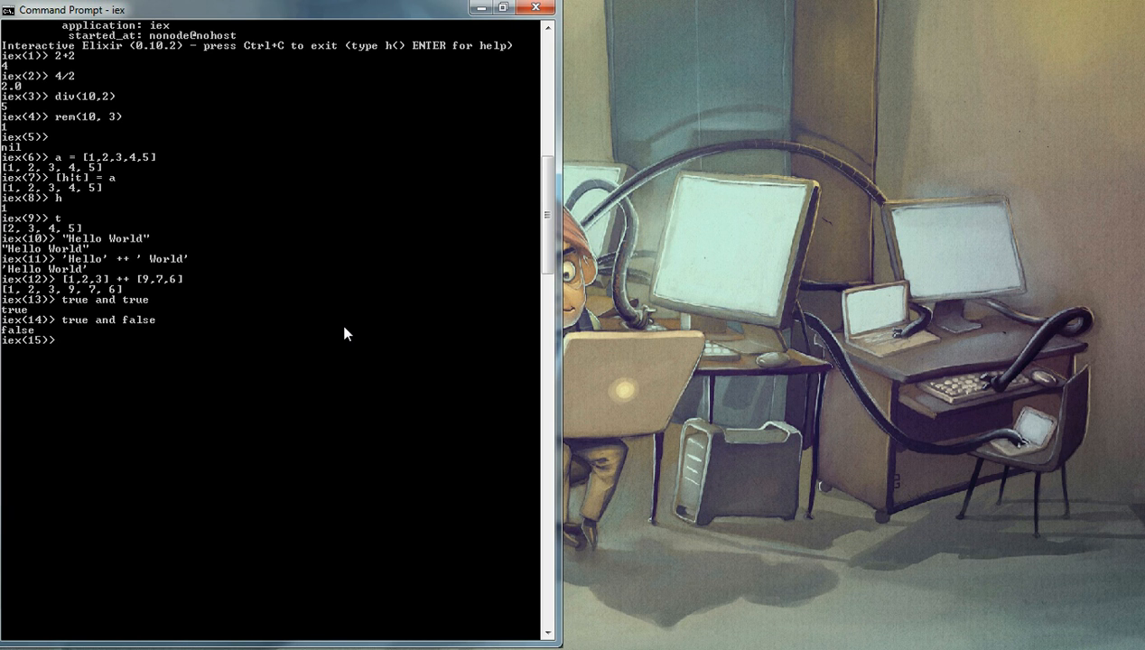
text(false and true)
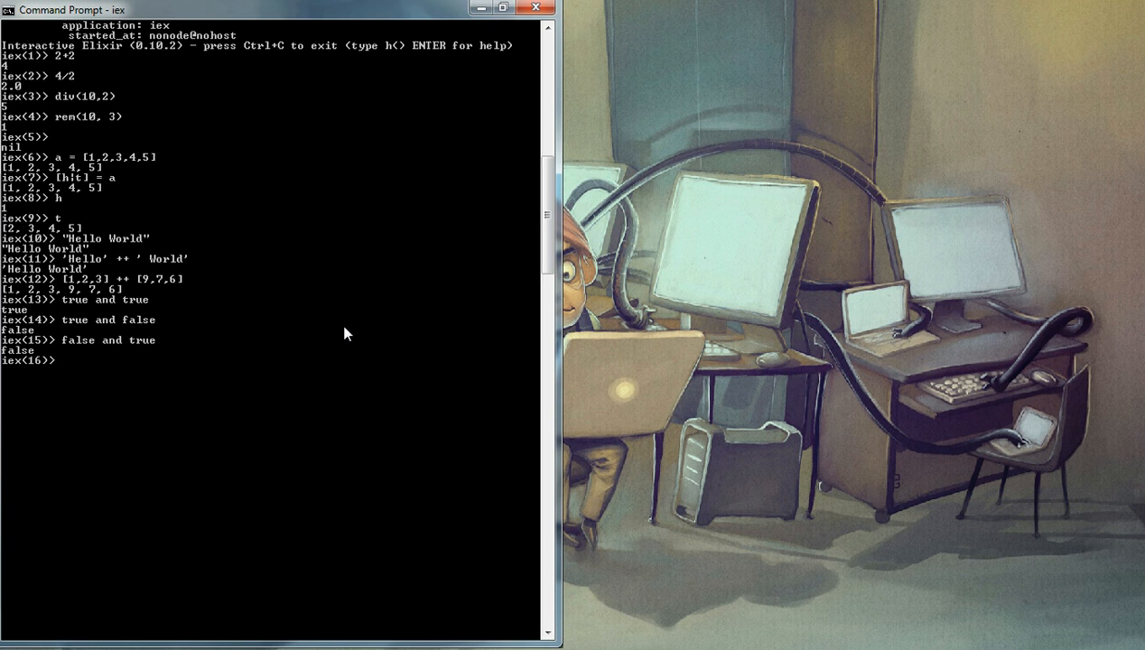
text(fal)
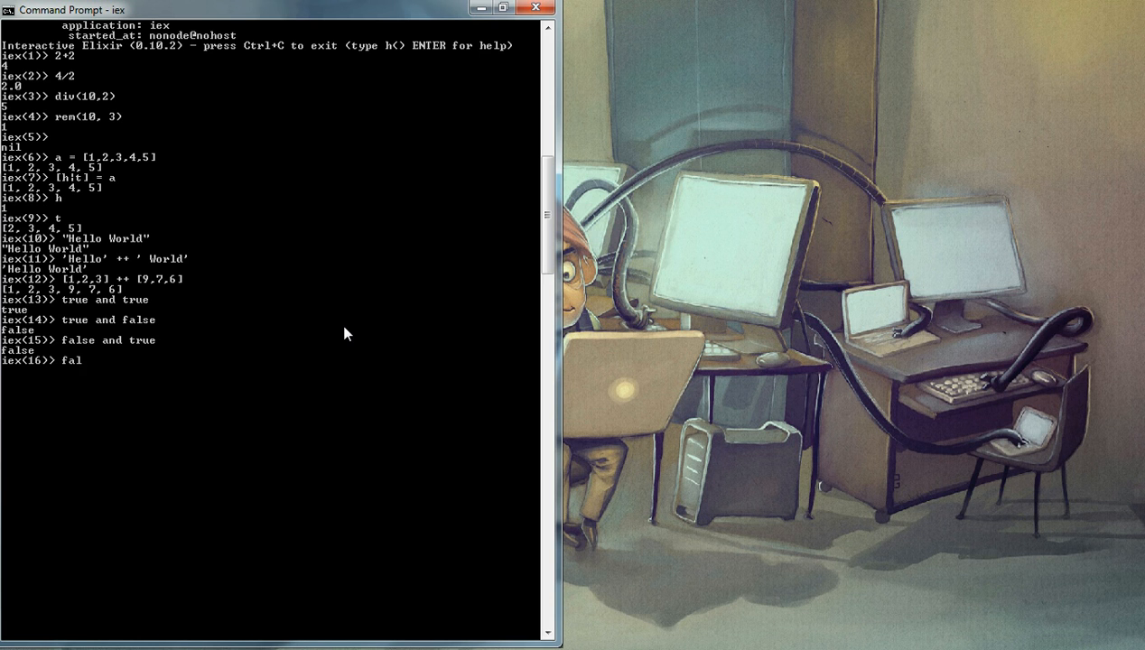
key(Return)
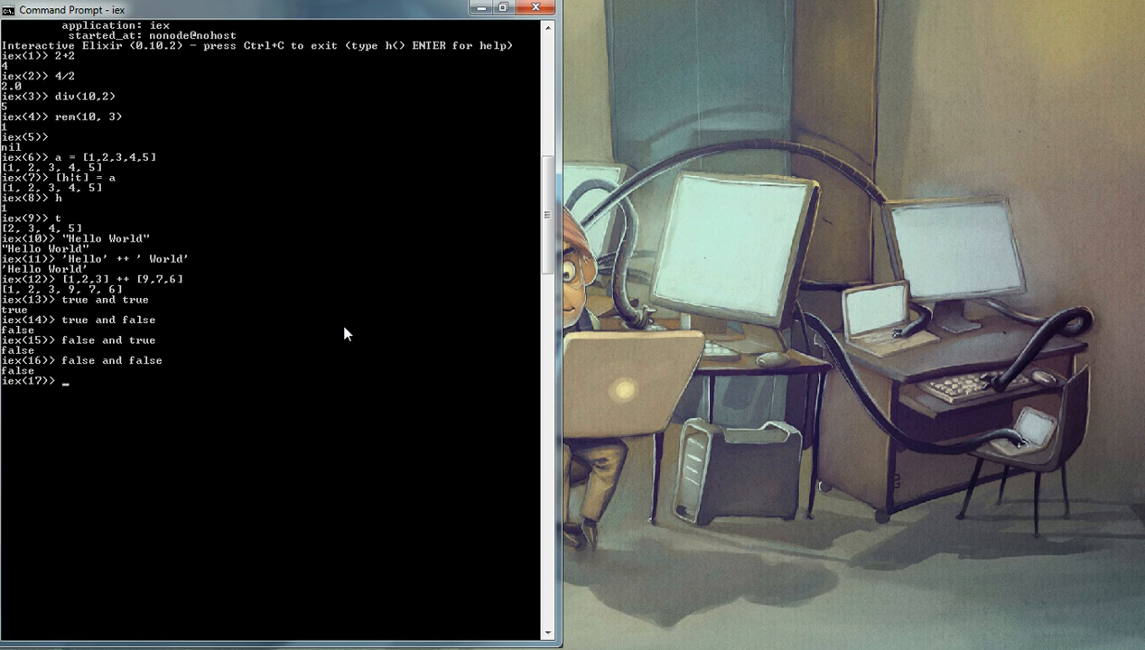
Step: Evaluate true or false, returning true
text(true or)
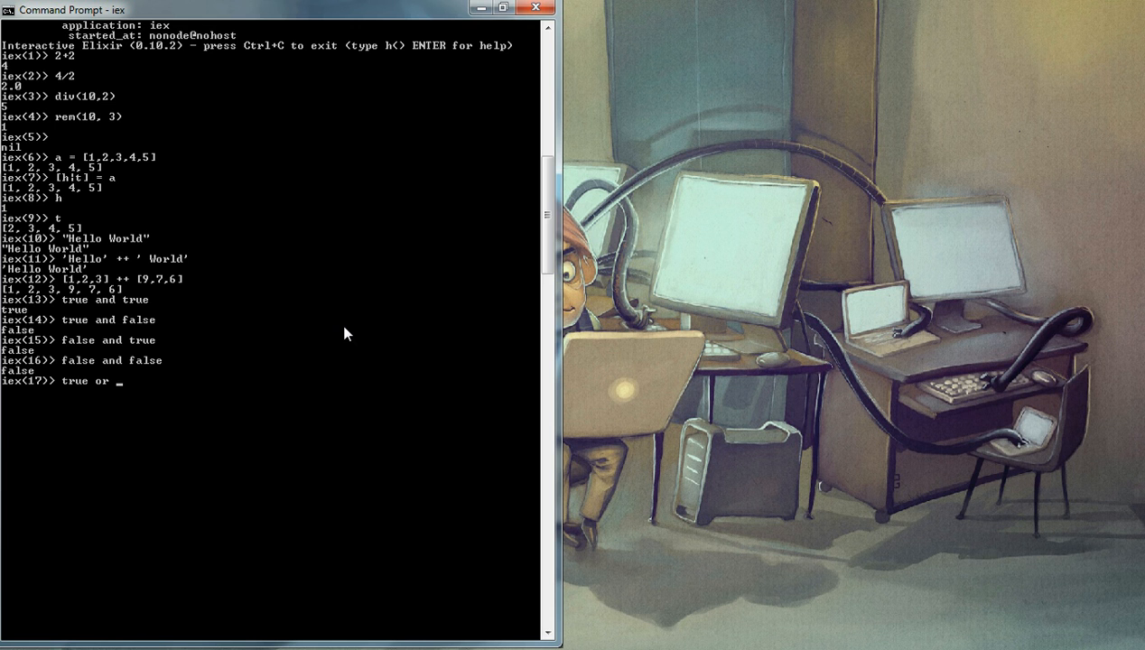
text(false)
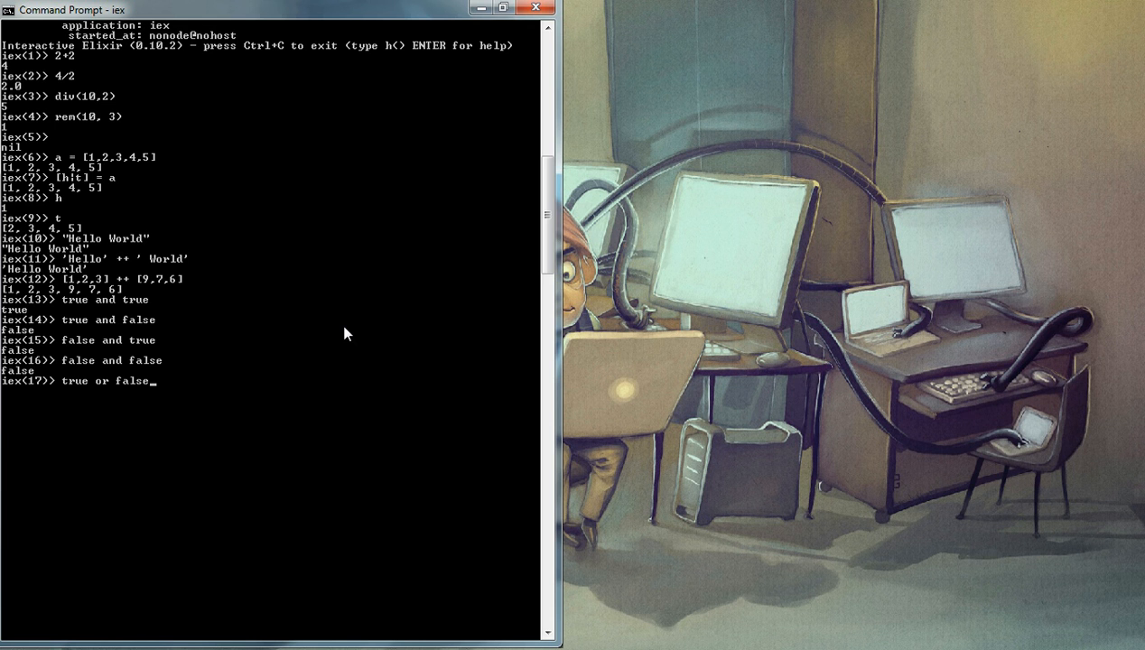
key(Return)
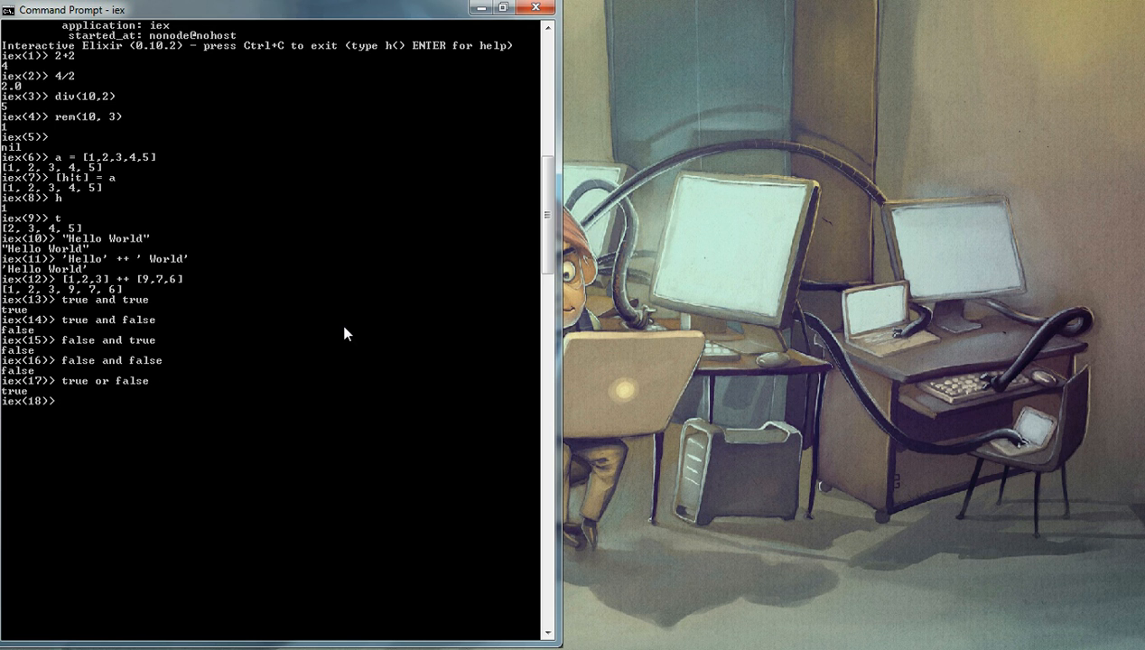